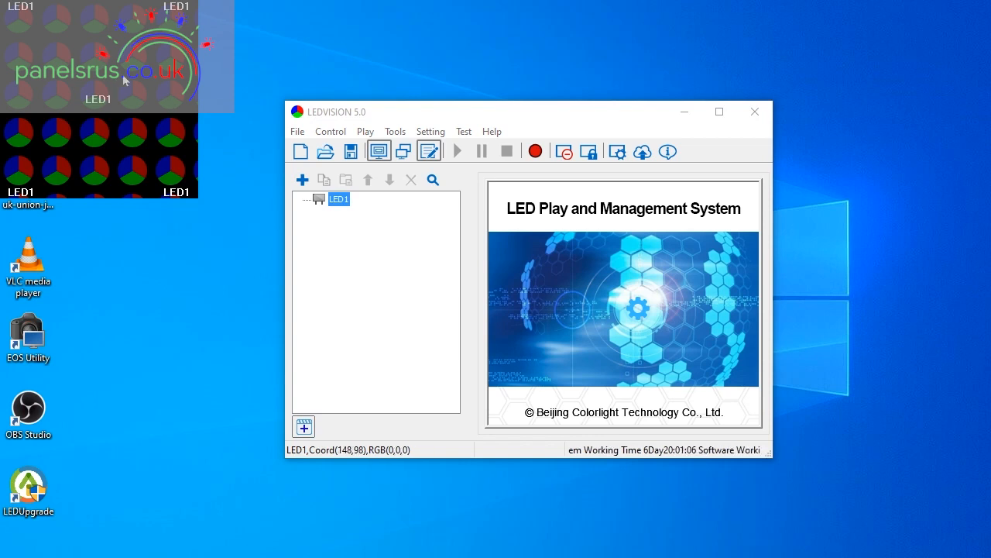
pyautogui.moveTo(348, 136)
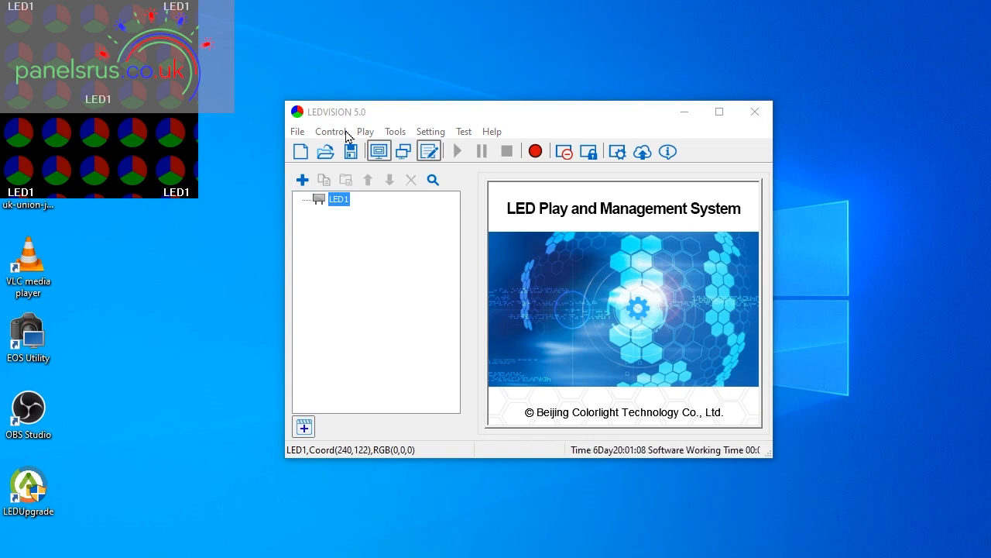
pyautogui.moveTo(121, 100)
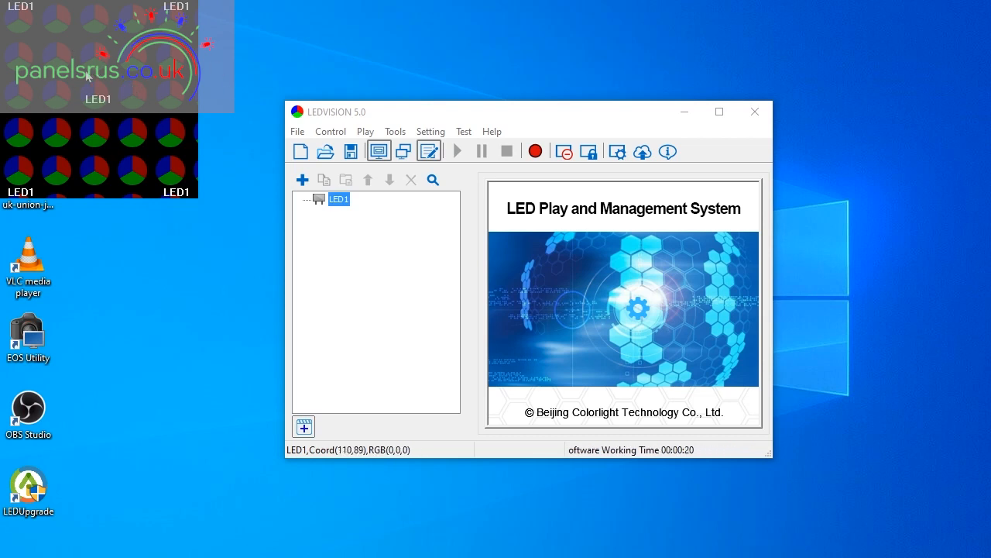
pyautogui.moveTo(71, 135)
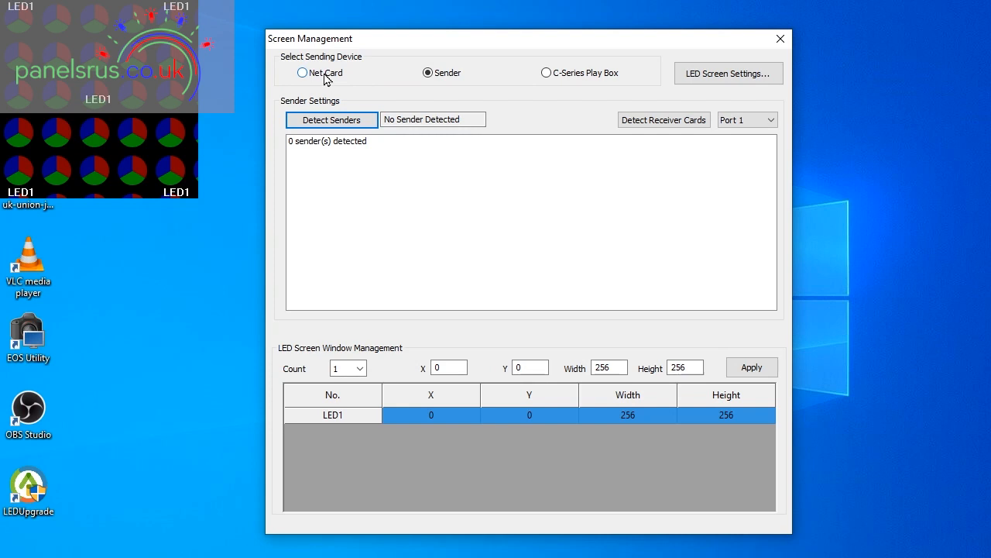
# Make Net Card the sending device and detect the three 5A receiver cards.
pyautogui.click(302, 72)
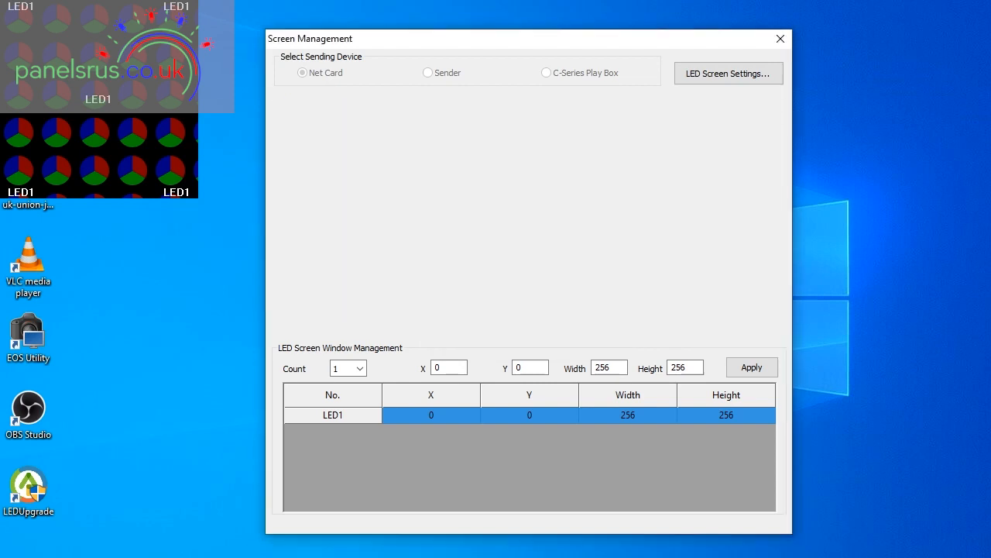
pyautogui.click(302, 72)
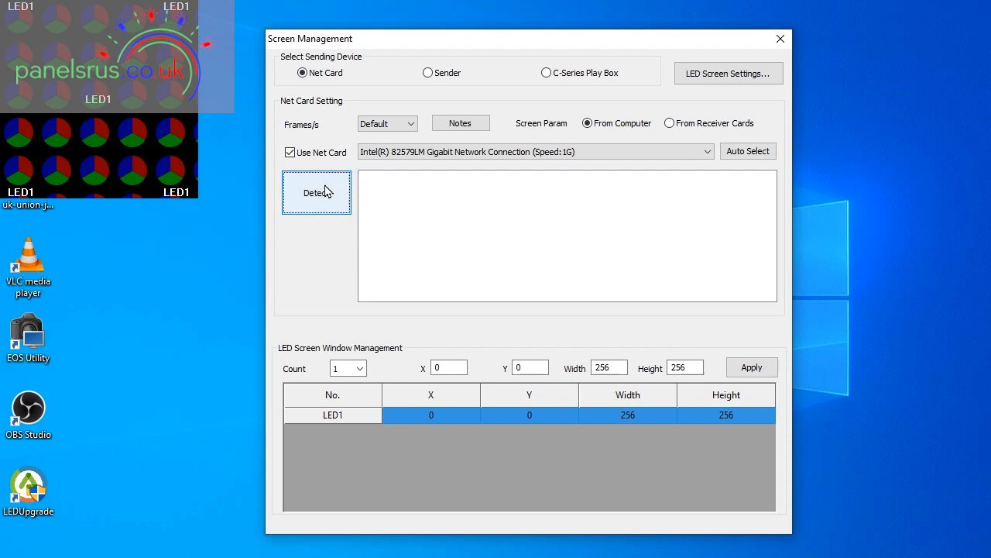
pyautogui.click(317, 192)
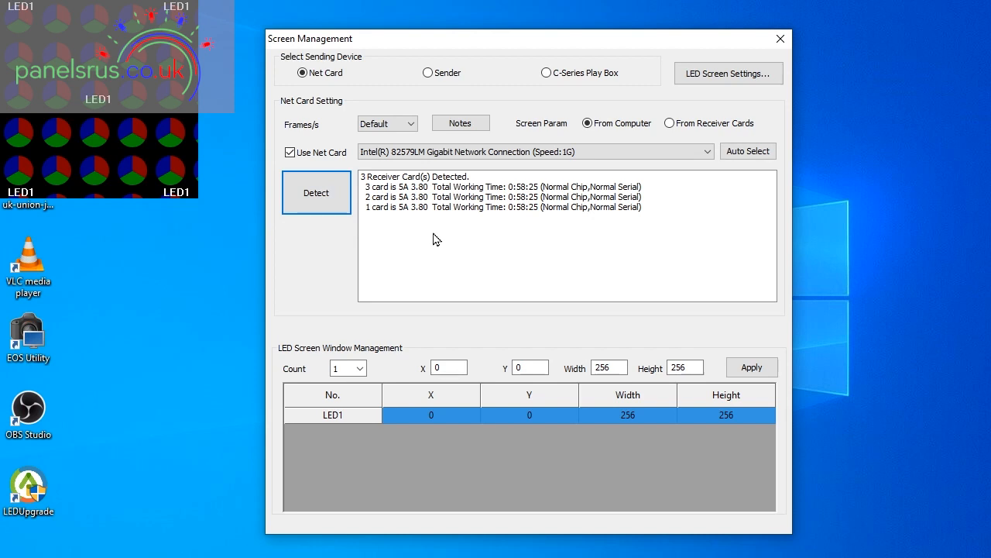
pyautogui.moveTo(124, 108)
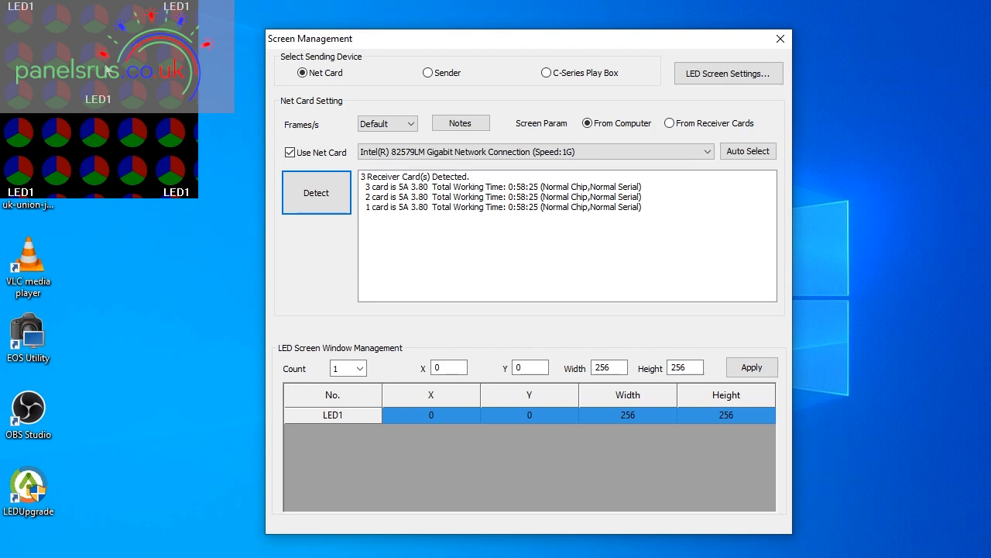
pyautogui.moveTo(383, 265)
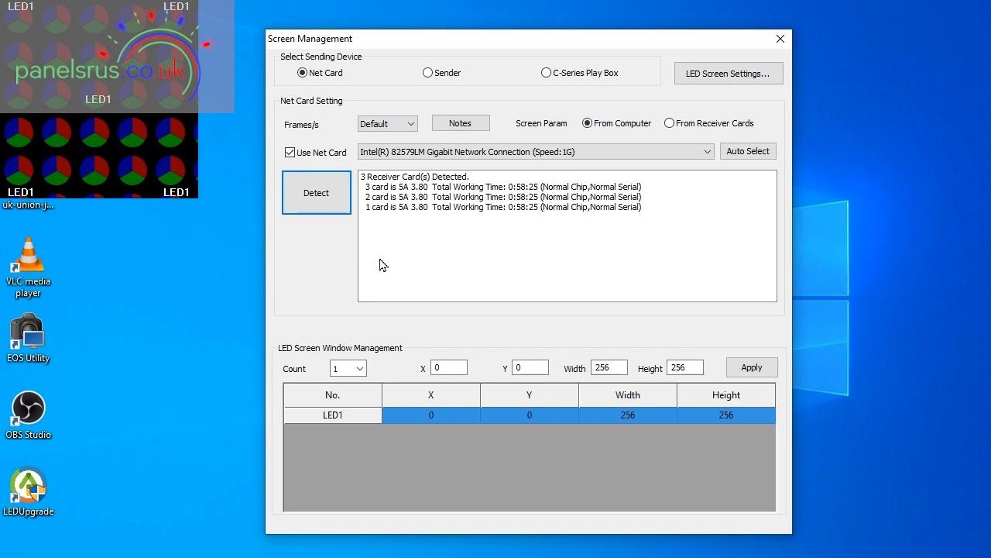
# Resize LED1's window to 192 by 64 and position it at X 124, Y 244.
pyautogui.click(608, 367)
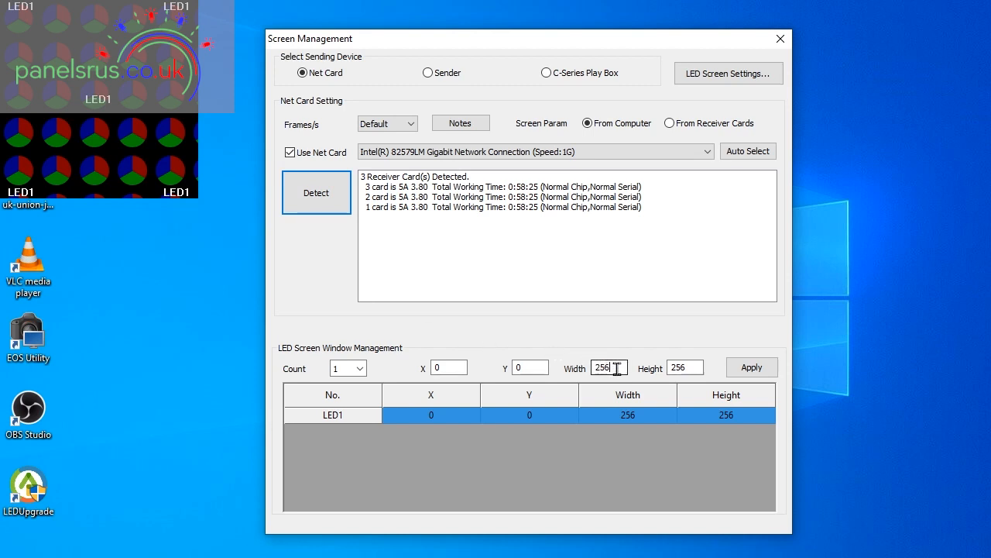
pyautogui.write('192')
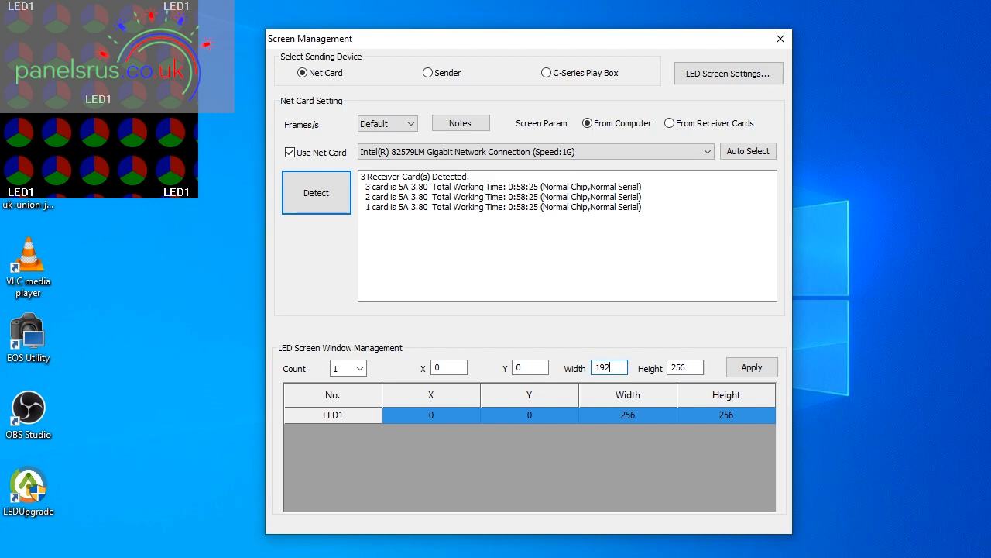
pyautogui.click(685, 367)
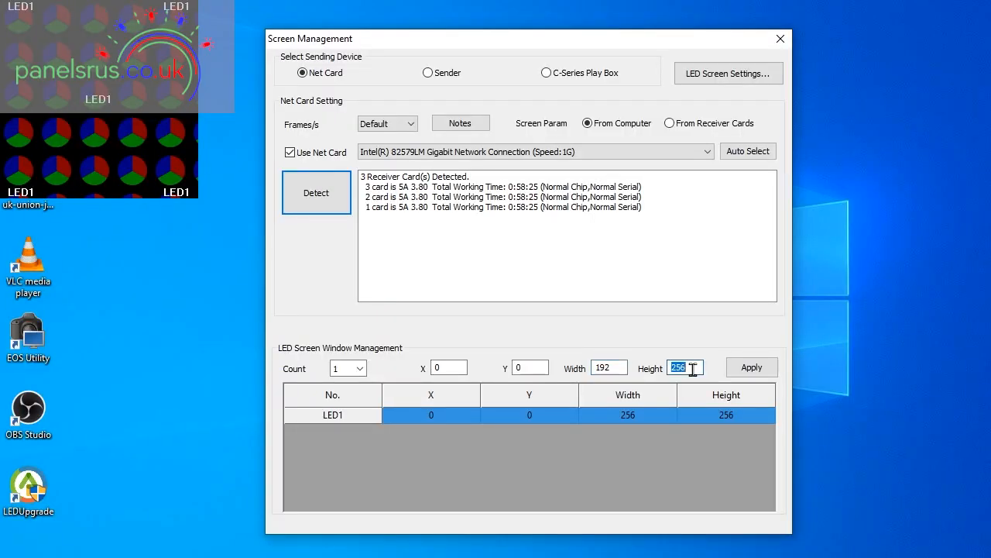
pyautogui.write('64')
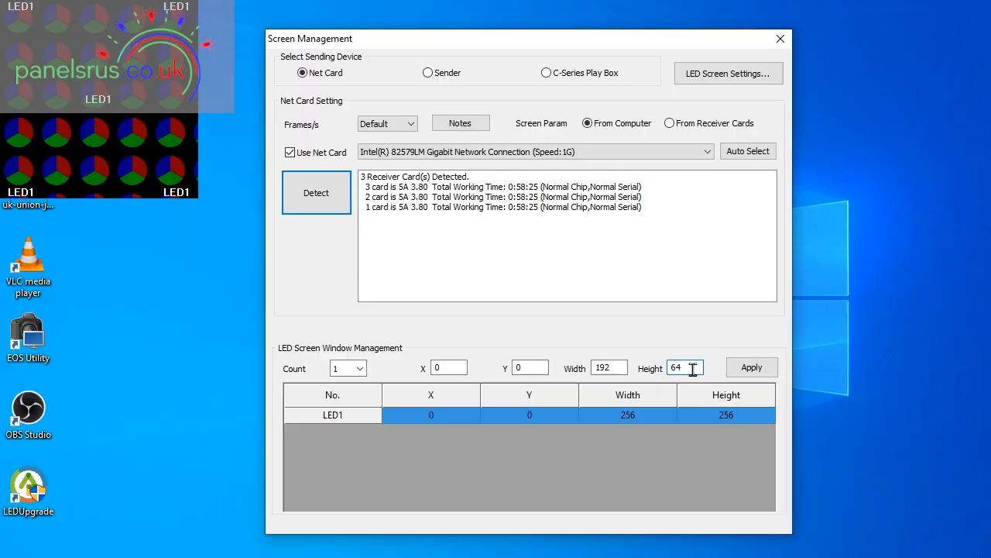
pyautogui.click(751, 366)
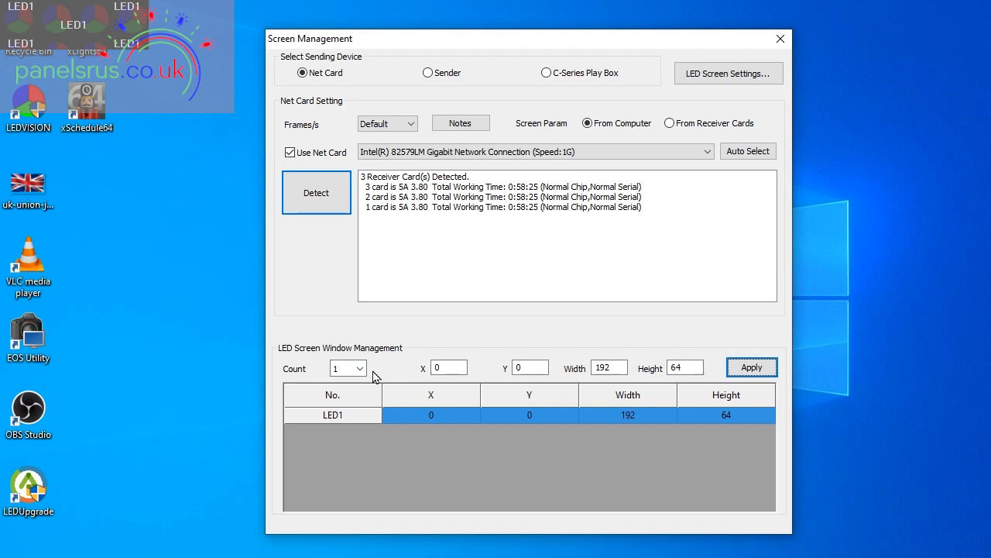
pyautogui.moveTo(358, 313)
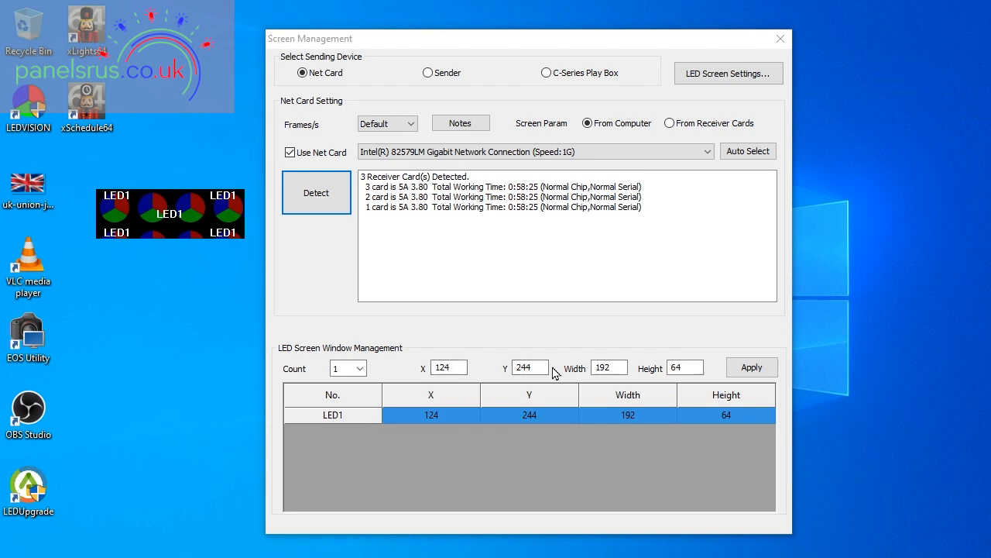
pyautogui.moveTo(701, 366)
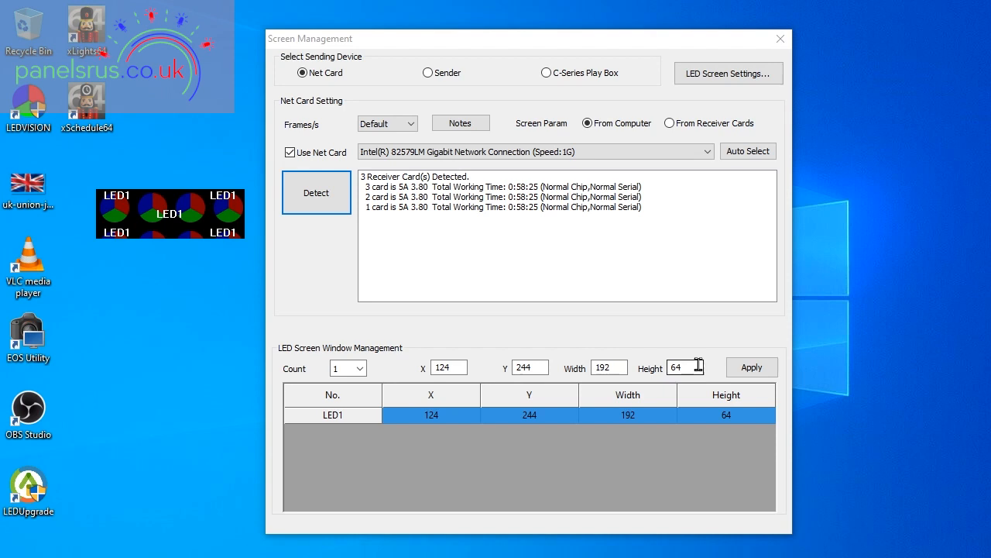
pyautogui.click(609, 367)
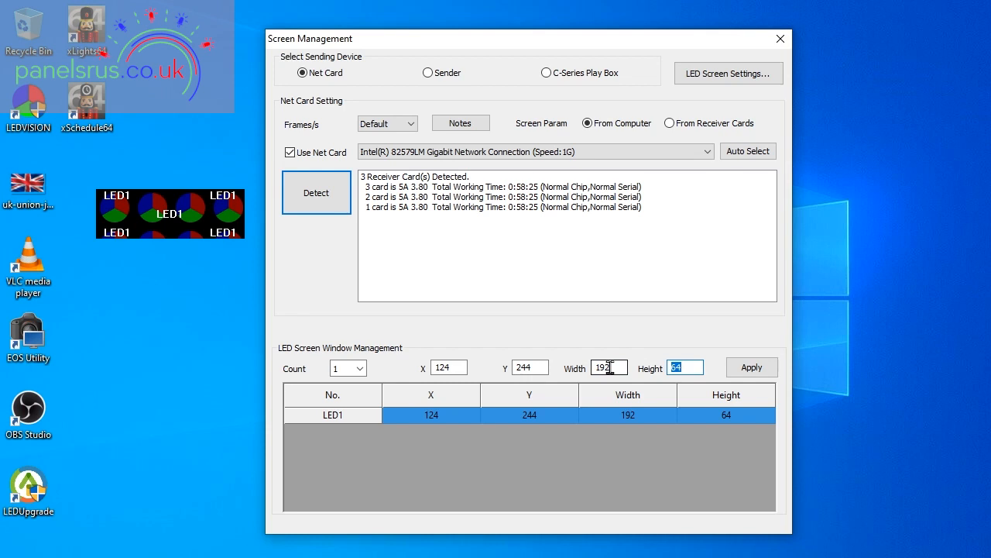
pyautogui.click(751, 366)
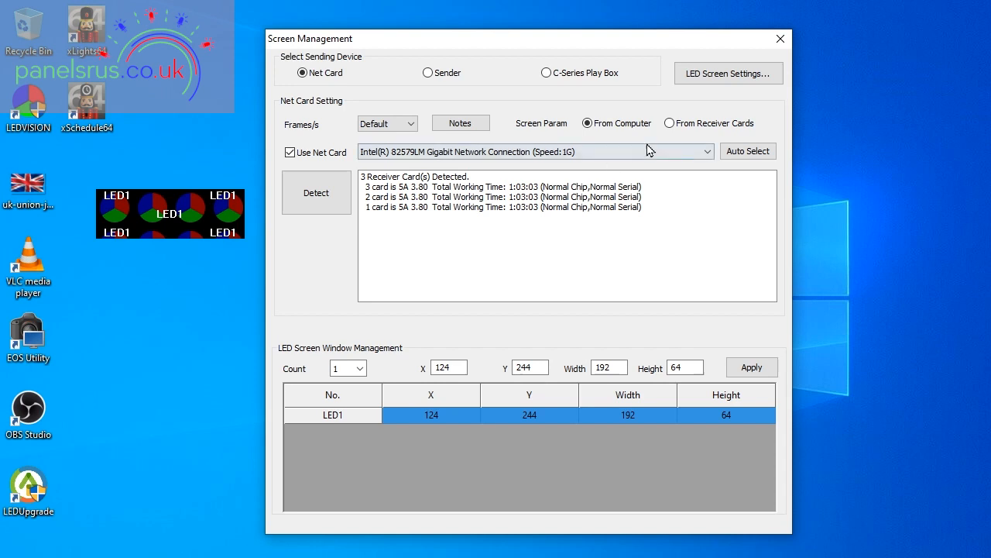
# Unlock LED1 screen settings with the admin password and detect the three 5A 3.80 receiver cards.
pyautogui.click(728, 73)
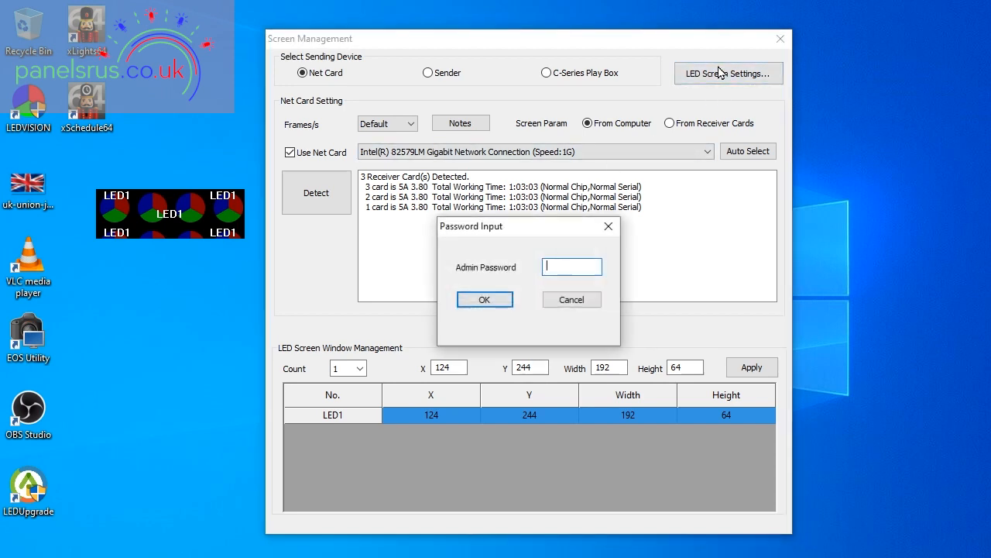
pyautogui.write('•')
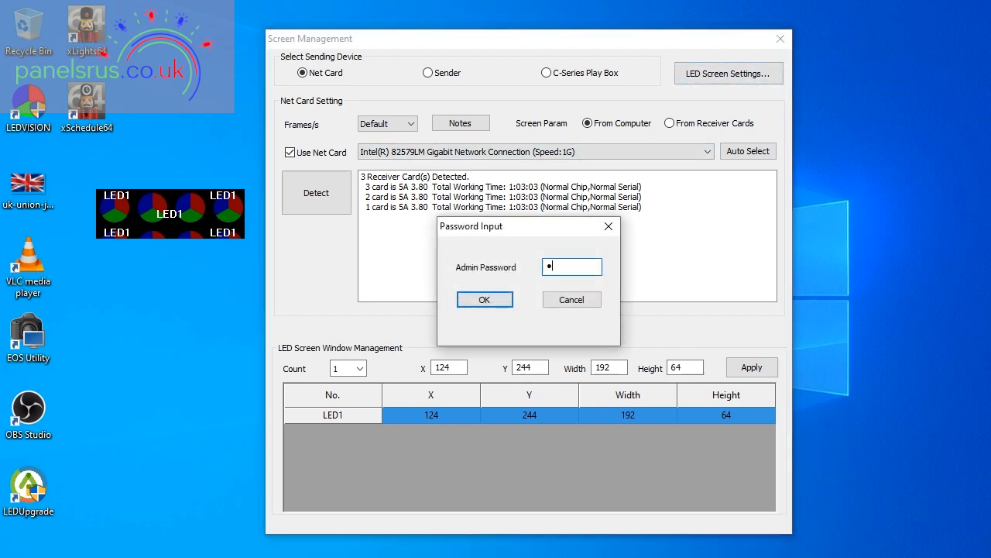
pyautogui.click(484, 299)
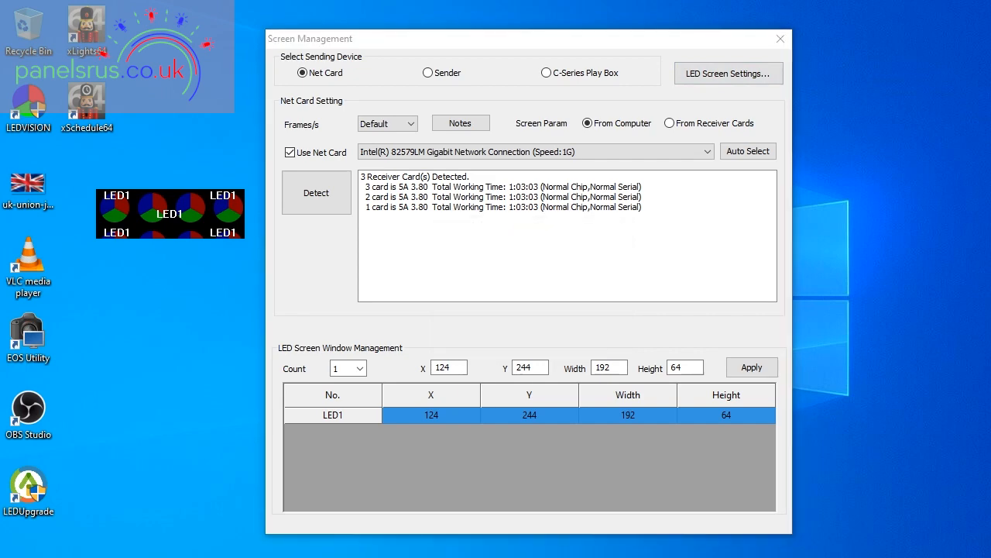
pyautogui.click(727, 73)
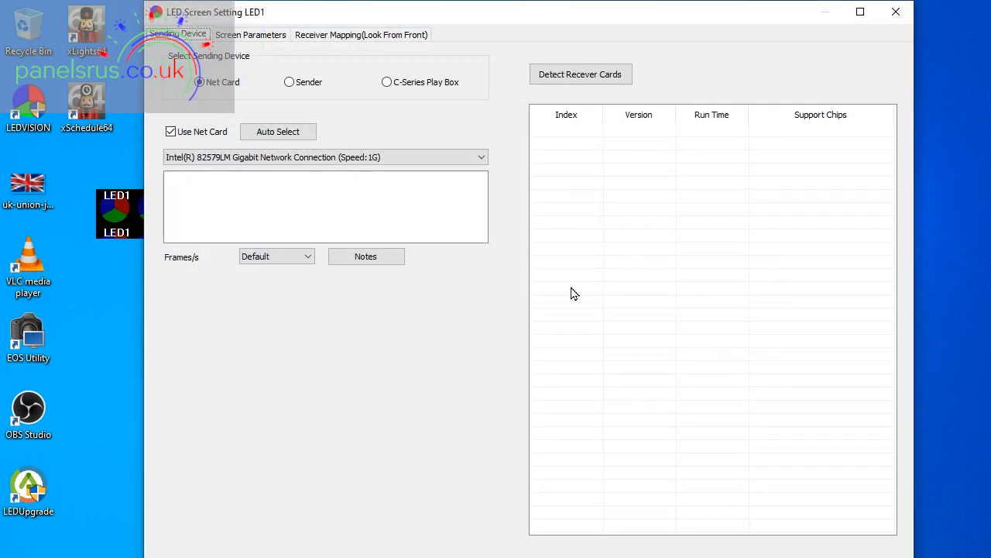
pyautogui.moveTo(496, 165)
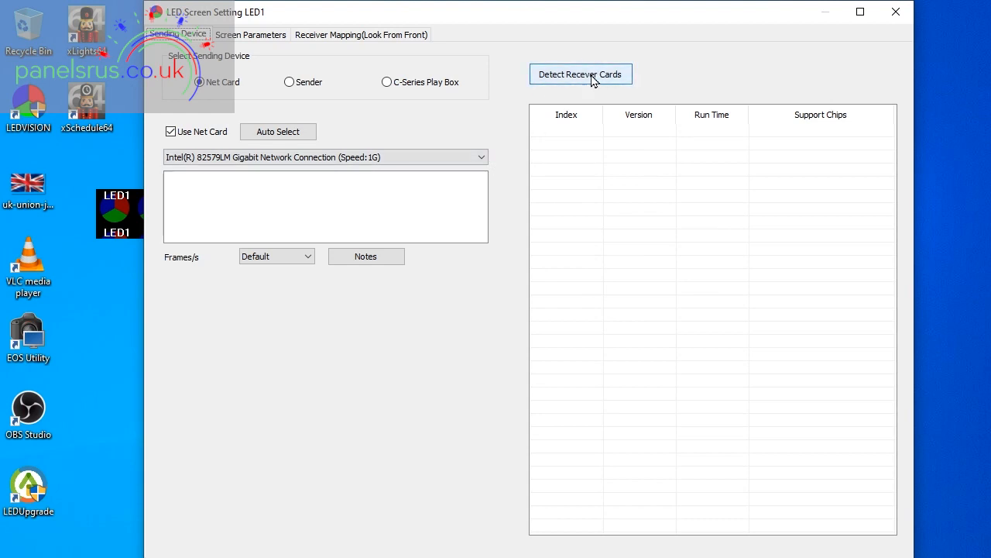
pyautogui.click(580, 73)
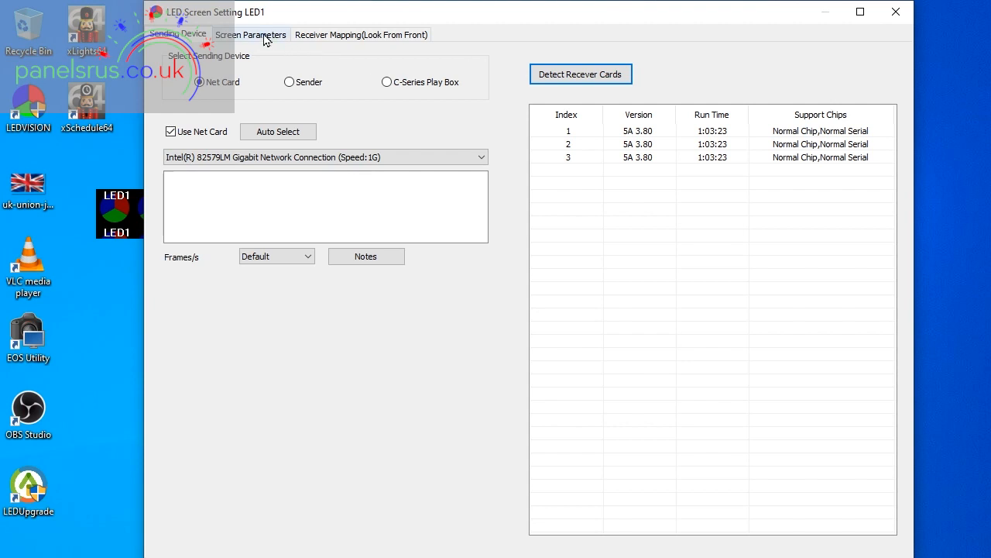
# Check the Screen Parameters box setting of 192 wide by 64 high.
pyautogui.click(250, 34)
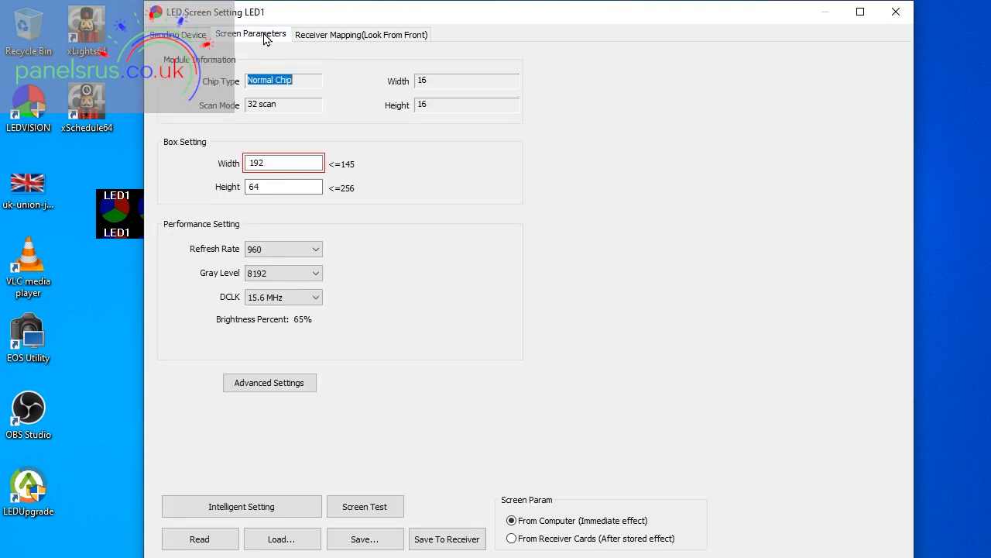
pyautogui.click(284, 163)
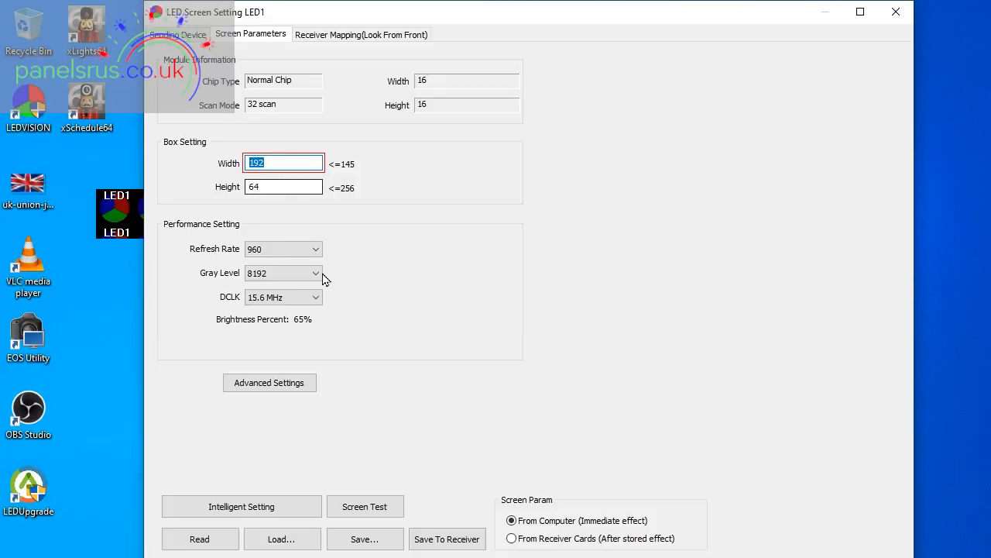
pyautogui.moveTo(280, 499)
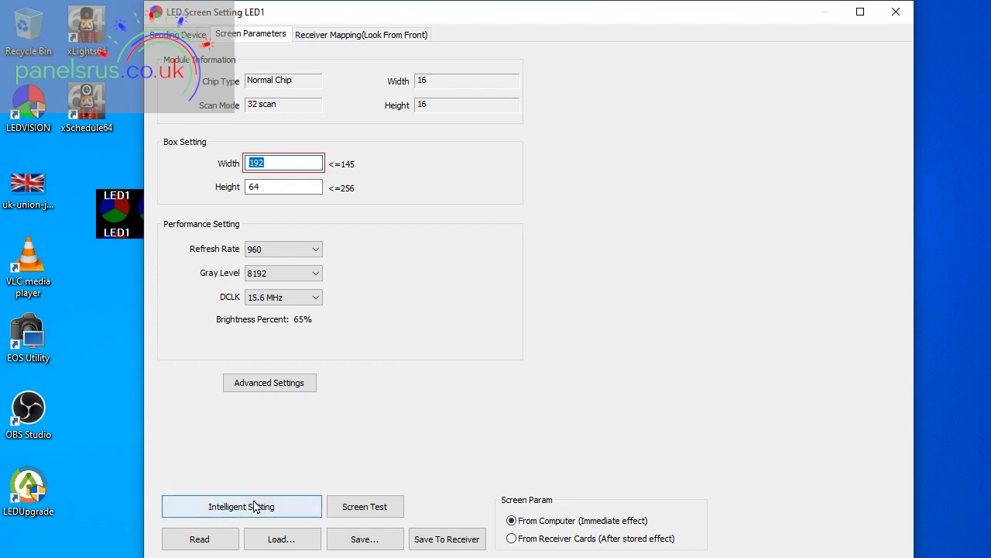
pyautogui.moveTo(275, 512)
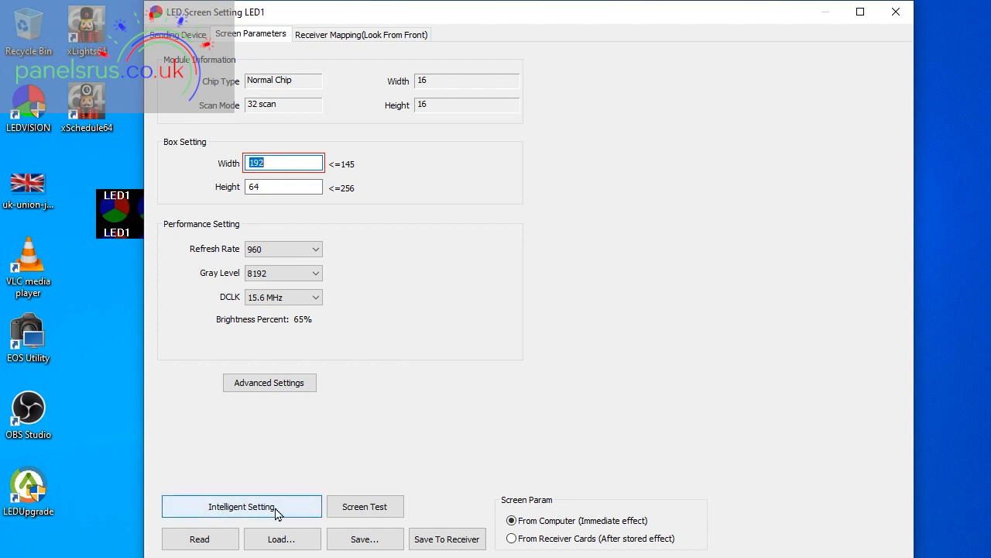
# Start Intelligent Setting with module width 64 and answer the black-and-white test.
pyautogui.click(241, 505)
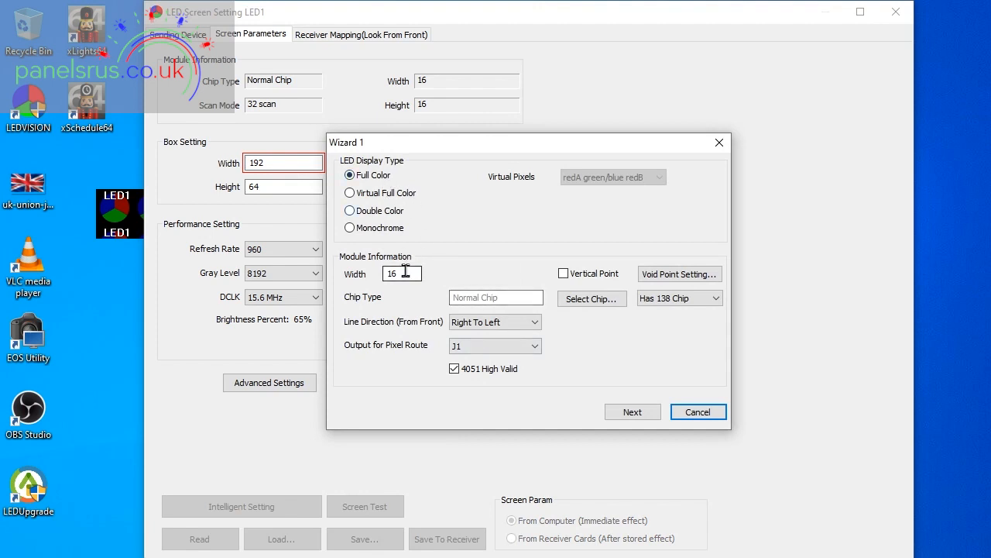
pyautogui.write('64')
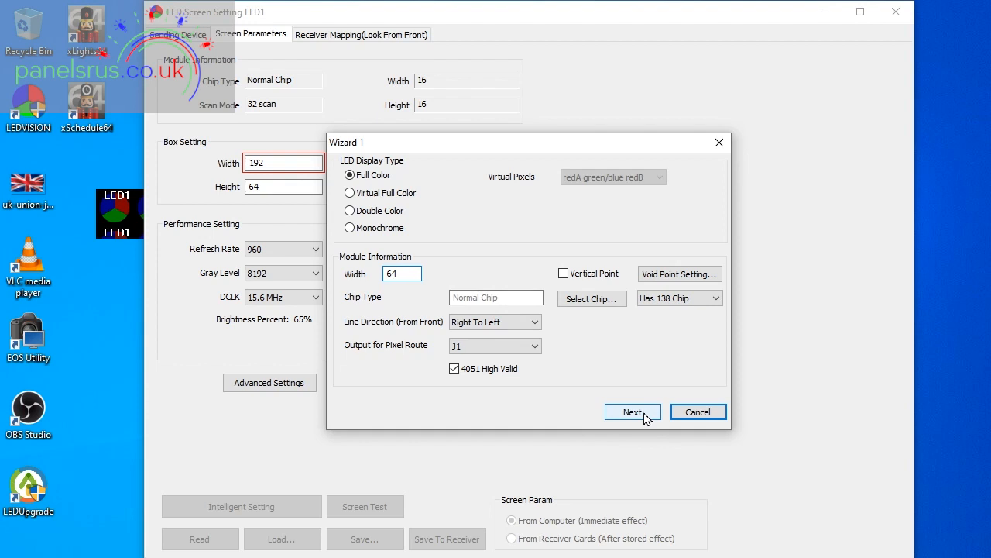
pyautogui.click(632, 412)
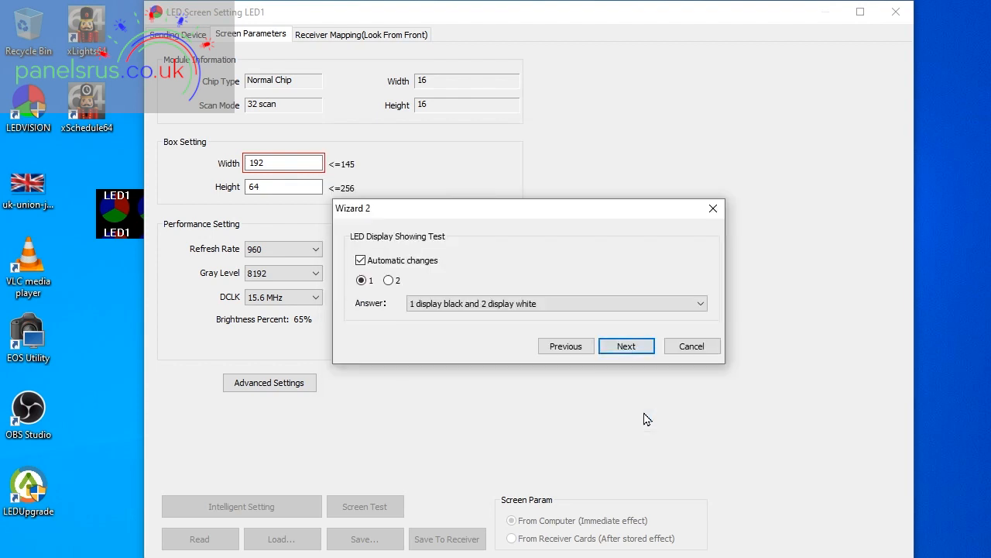
pyautogui.click(388, 279)
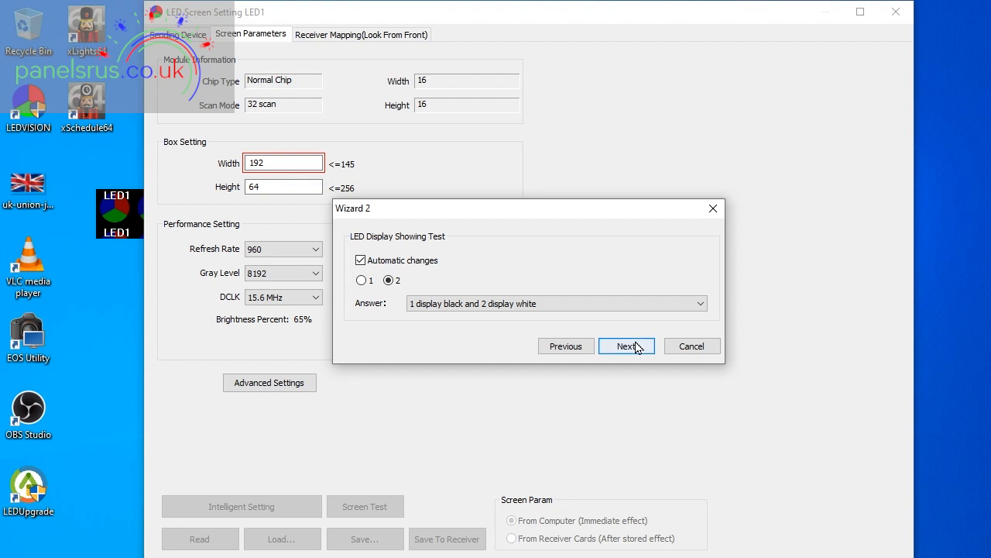
pyautogui.click(626, 346)
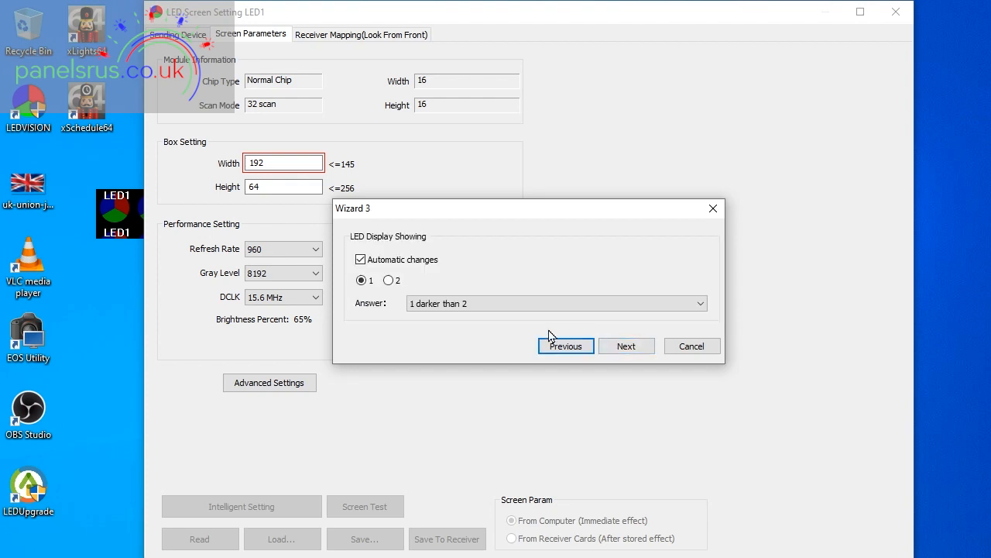
# Answer the darker-pixel and colour tests, accept 16 rows, and reach the tracing grid.
pyautogui.click(627, 346)
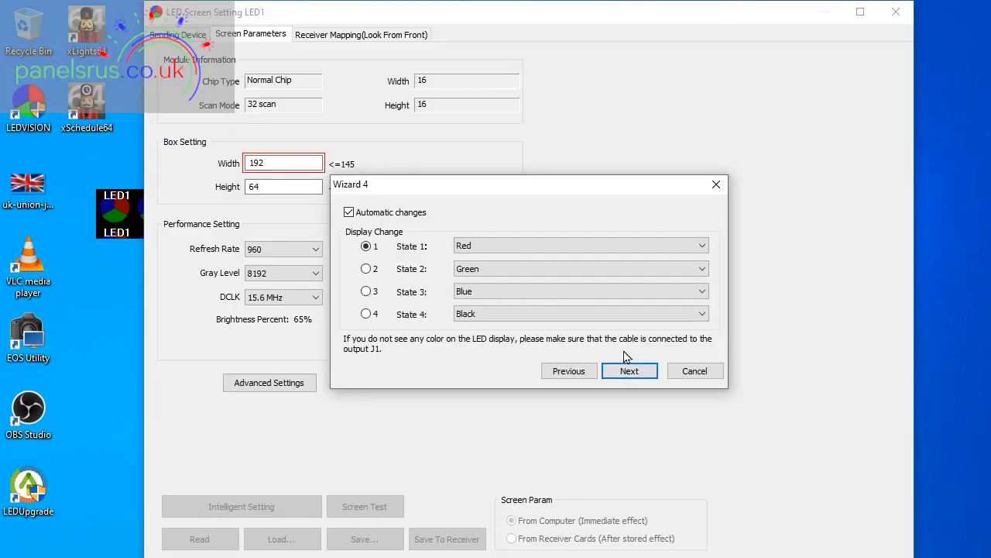
pyautogui.moveTo(407, 280)
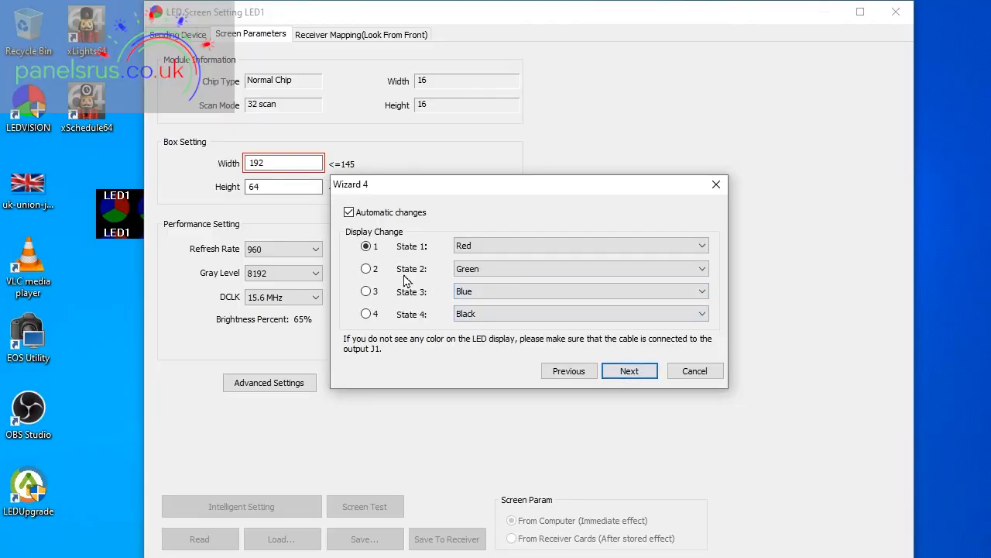
pyautogui.click(365, 313)
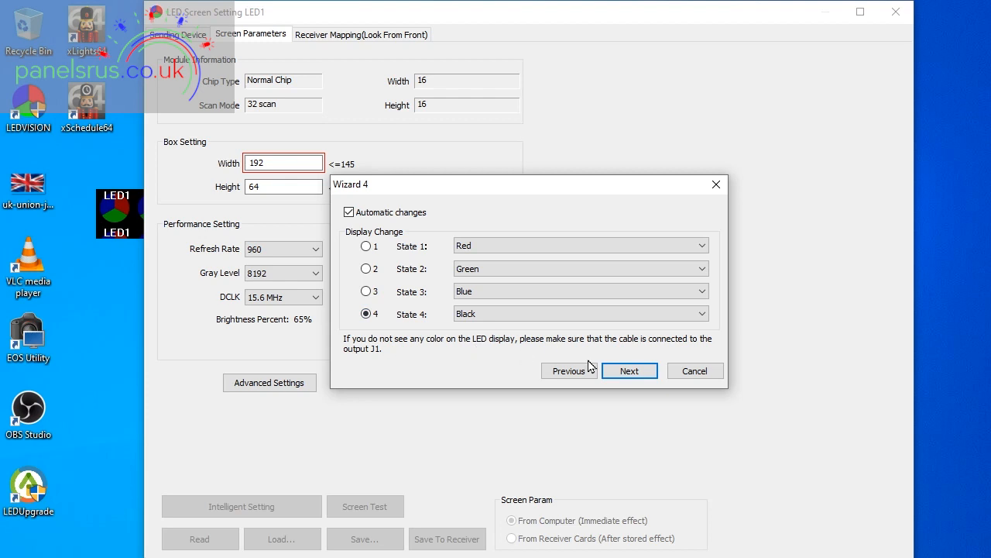
pyautogui.click(629, 370)
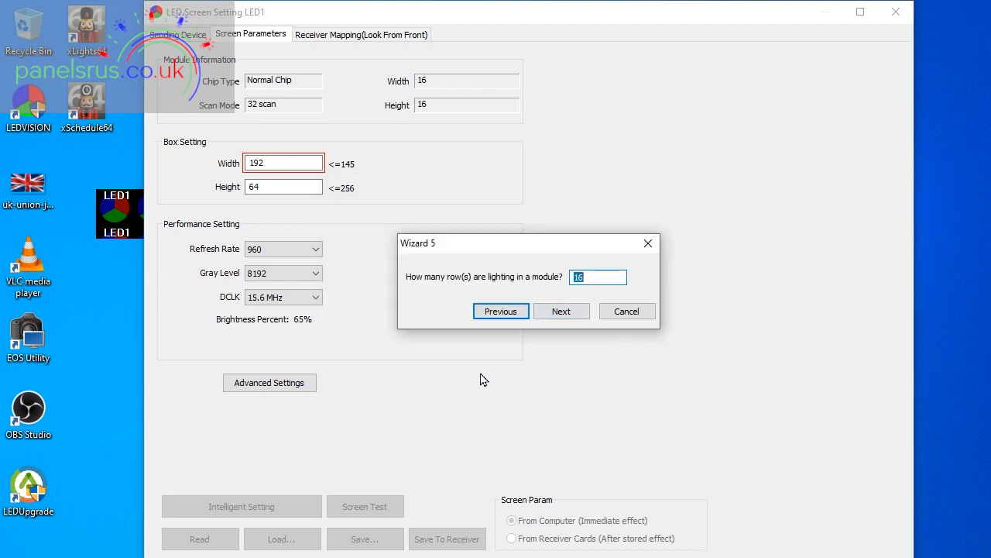
pyautogui.moveTo(561, 336)
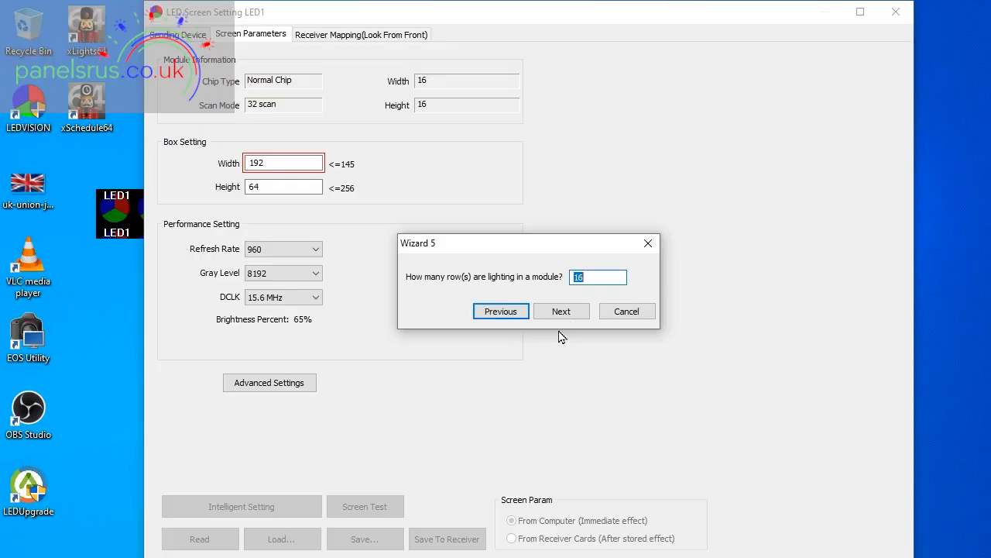
pyautogui.click(561, 310)
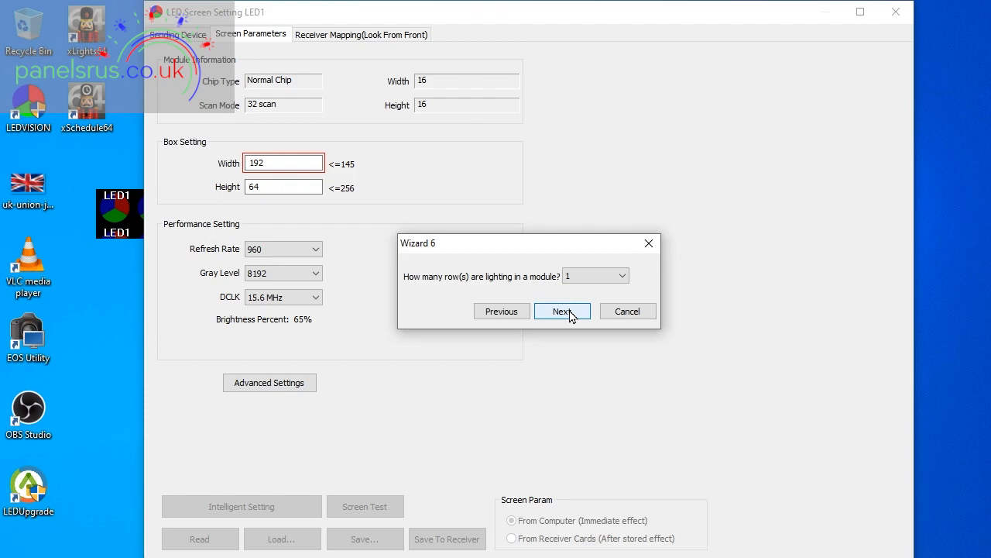
pyautogui.click(562, 310)
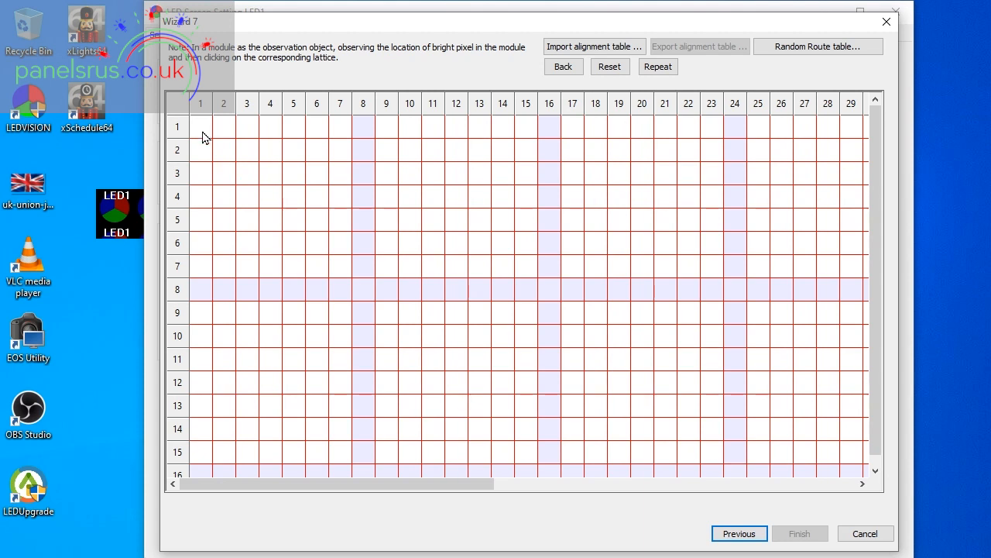
# Trace row 1 pixel by pixel across the grid, past pixel 55 to the row's end.
pyautogui.click(200, 126)
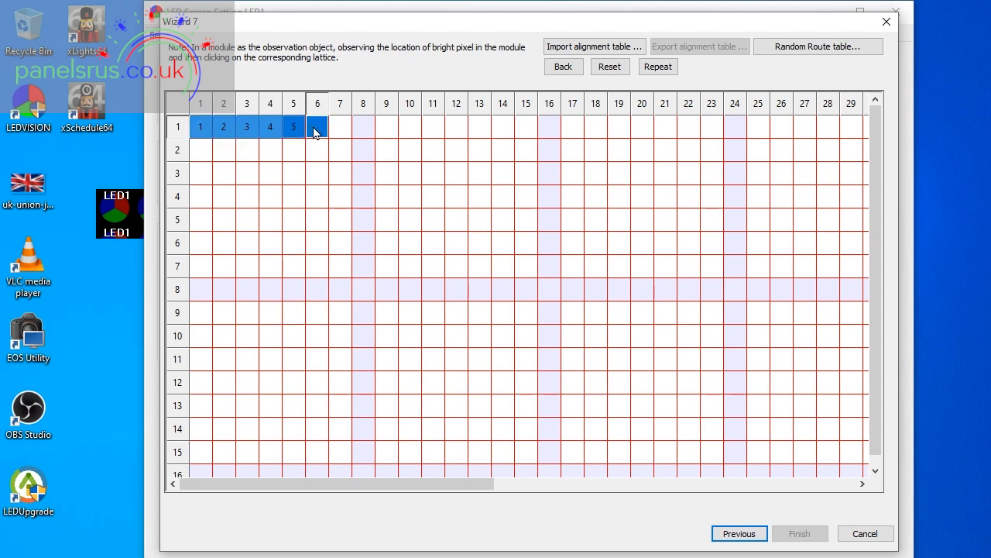
pyautogui.click(642, 127)
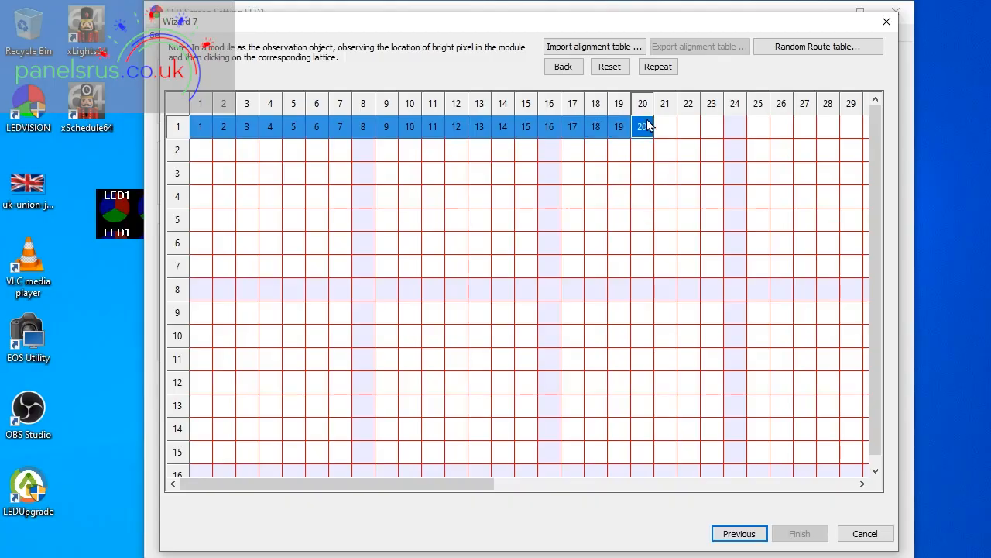
pyautogui.click(804, 126)
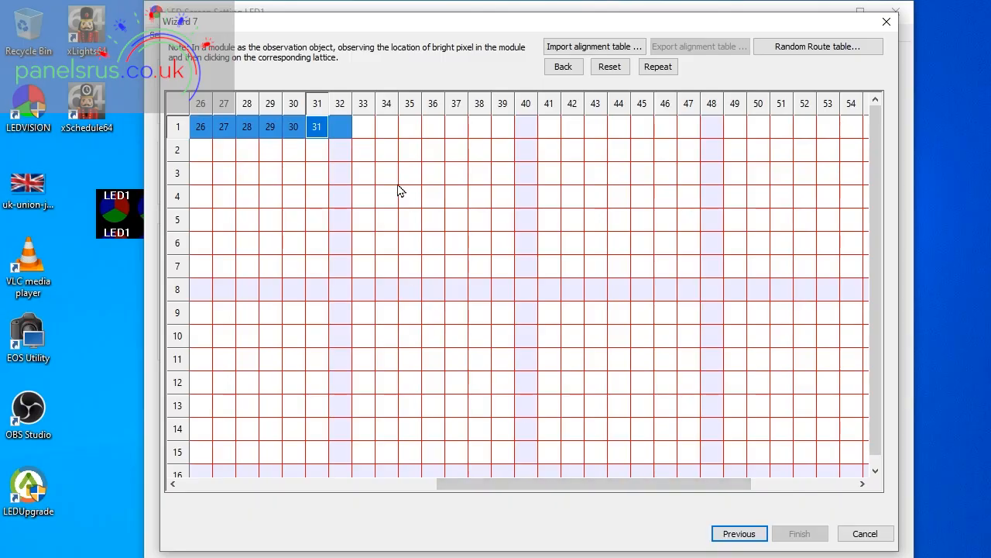
pyautogui.click(432, 126)
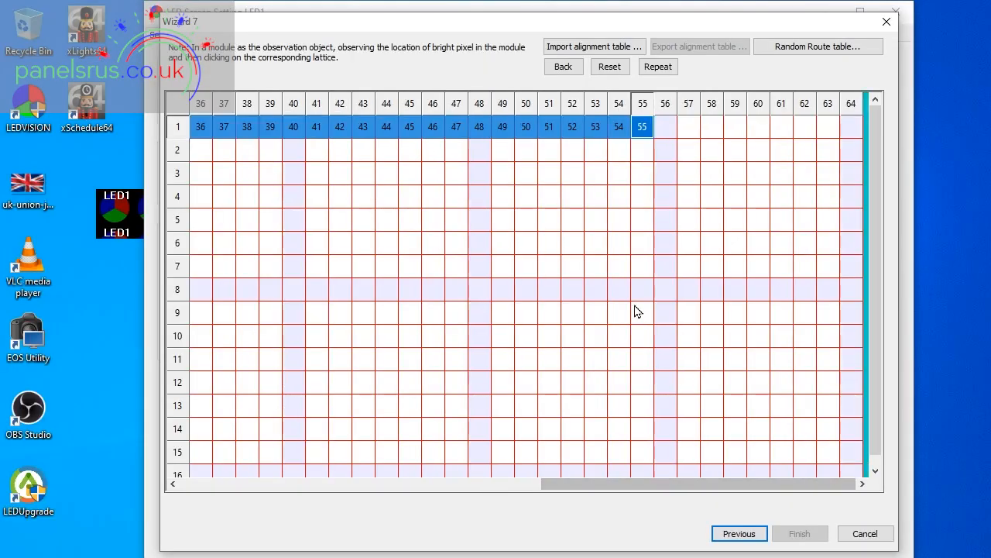
pyautogui.click(665, 126)
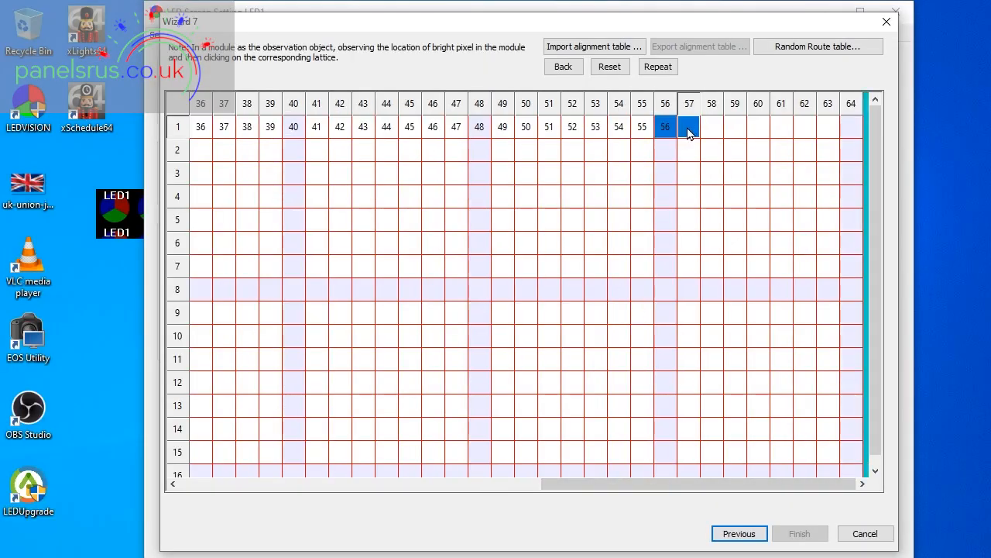
pyautogui.click(805, 126)
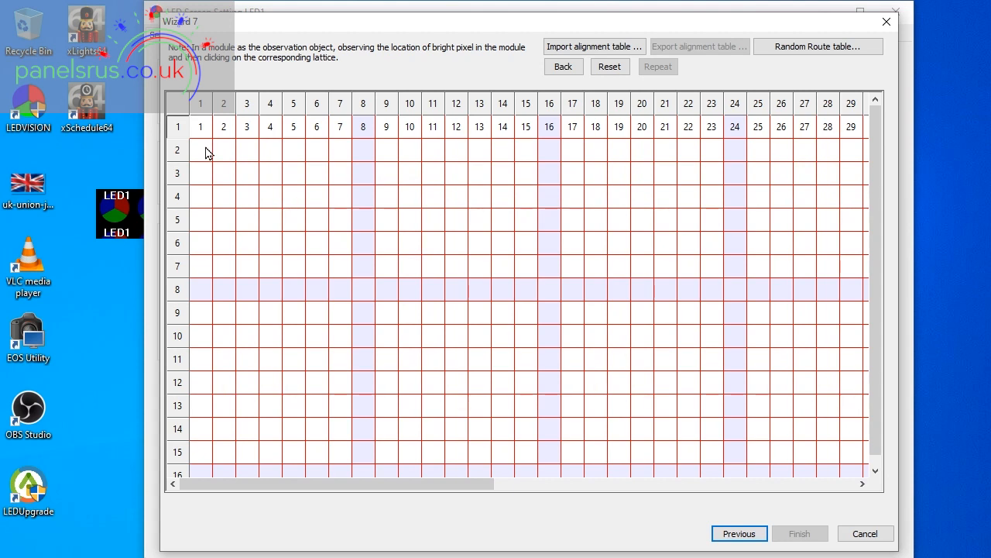
# Mark the first cell of rows 2 through 16, then Finish to apply the 64x16 map.
pyautogui.click(201, 150)
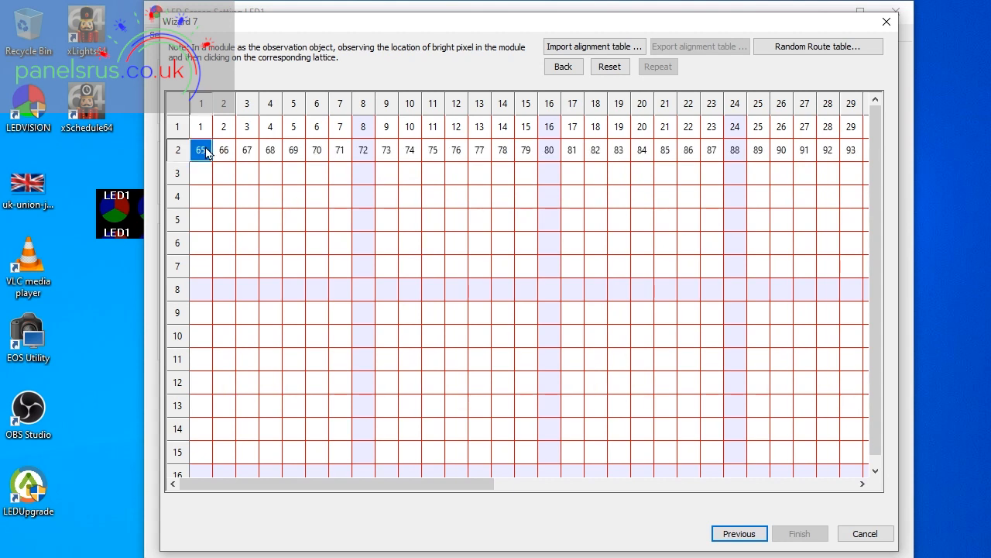
pyautogui.click(201, 196)
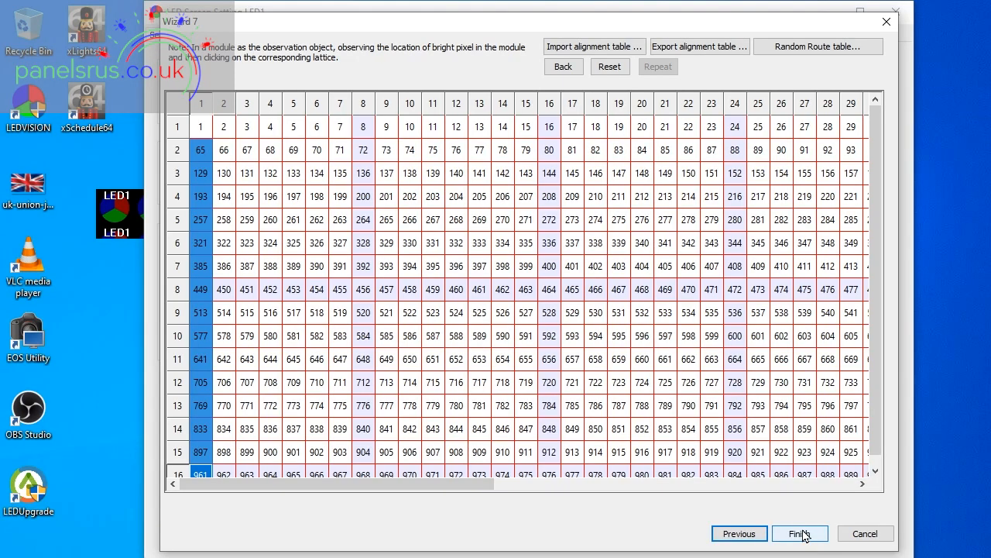
pyautogui.click(800, 533)
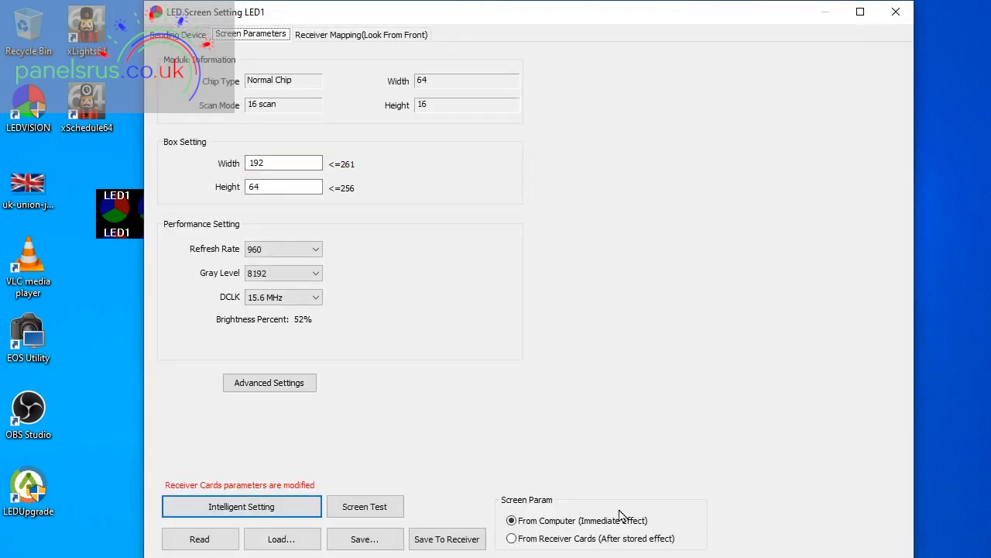
pyautogui.moveTo(467, 525)
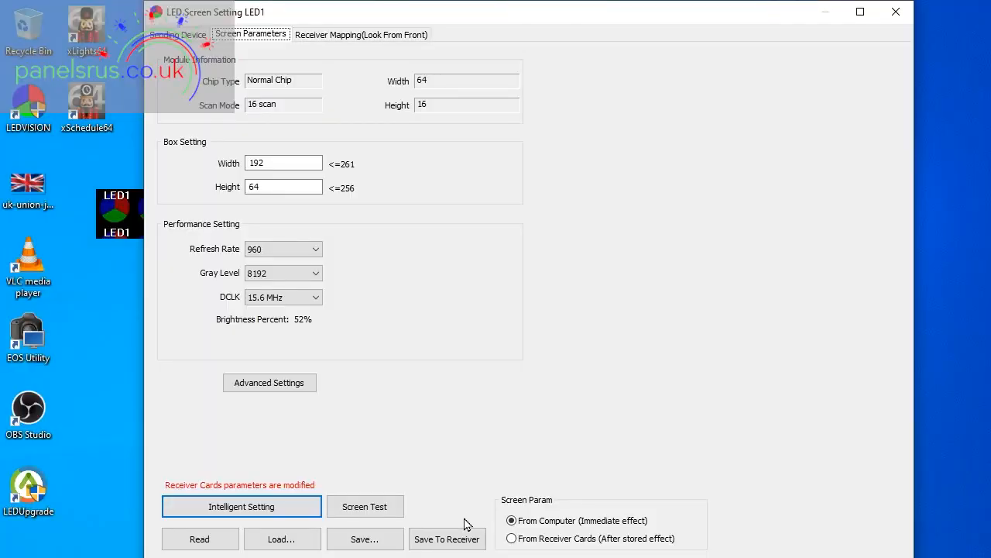
# Save the 192 by 64 screen parameters to the receiver cards and dismiss the success message.
pyautogui.click(447, 538)
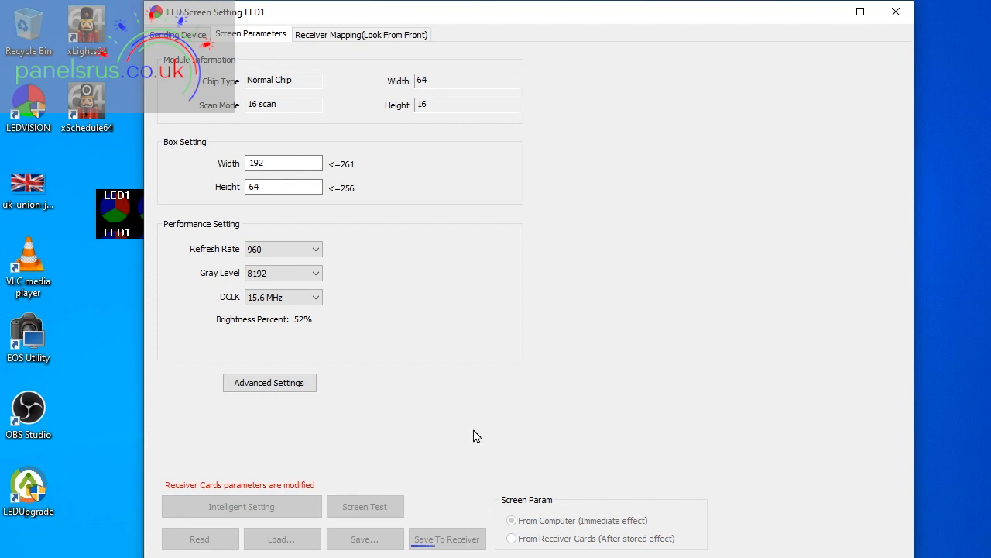
pyautogui.click(447, 538)
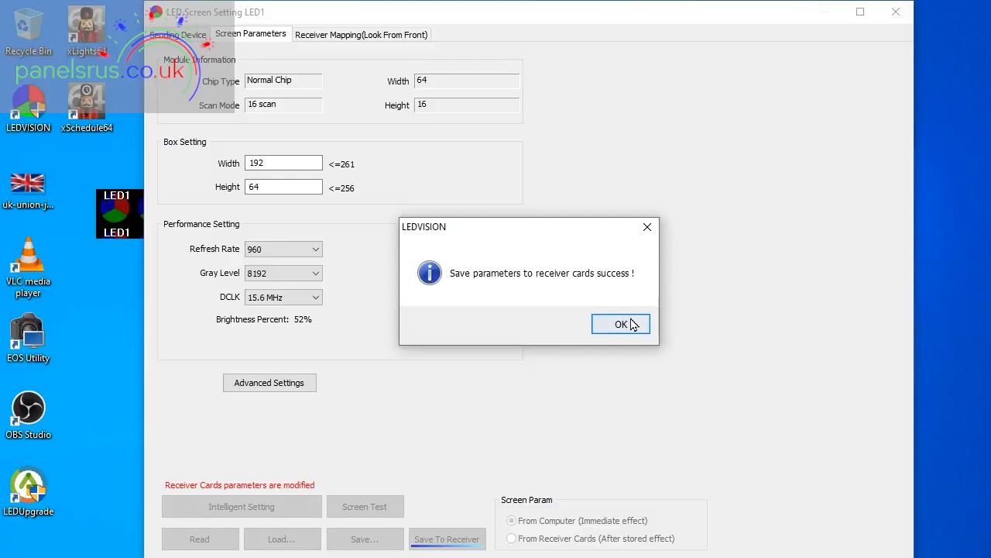
pyautogui.click(620, 324)
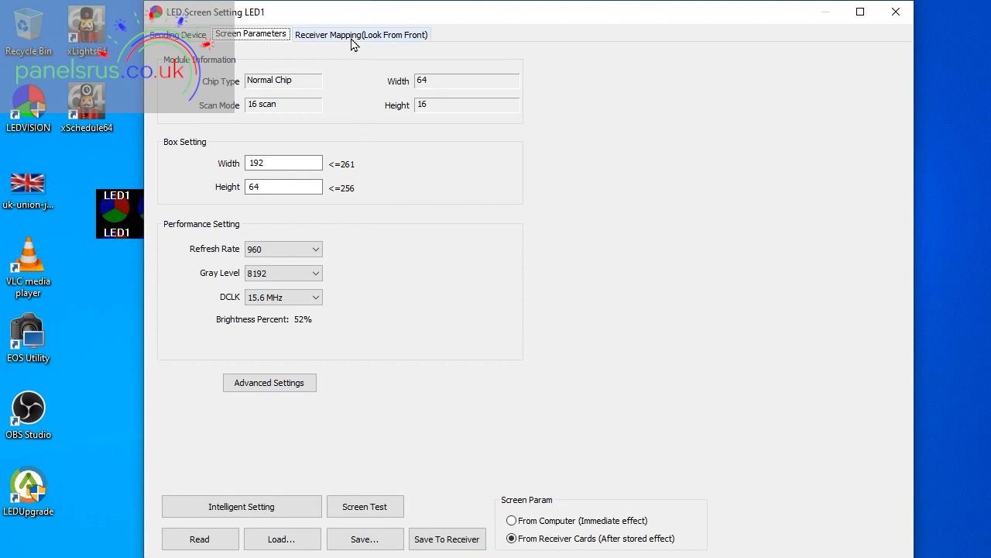
# Assign the single 64x64 receiver card to port 1-1 as card 1.
pyautogui.click(361, 35)
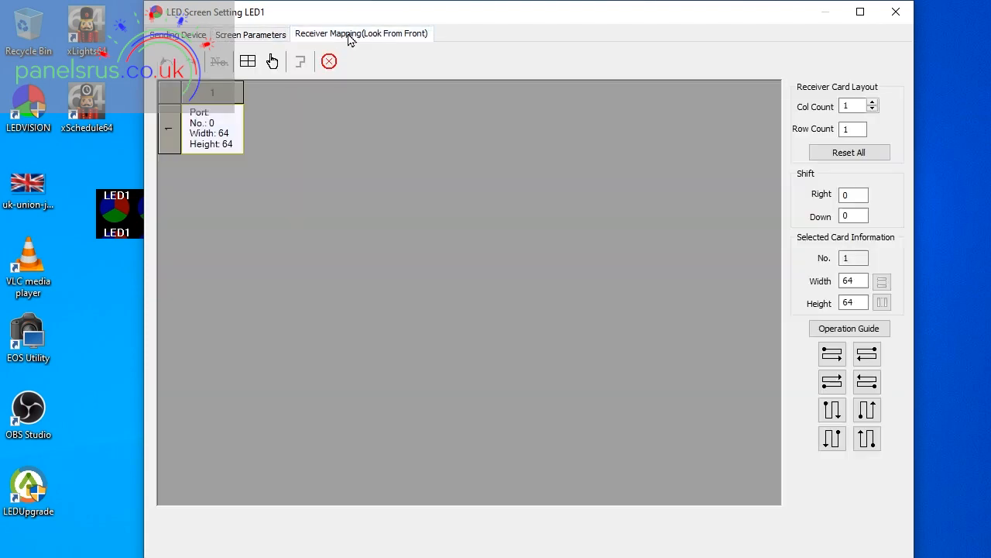
pyautogui.click(361, 33)
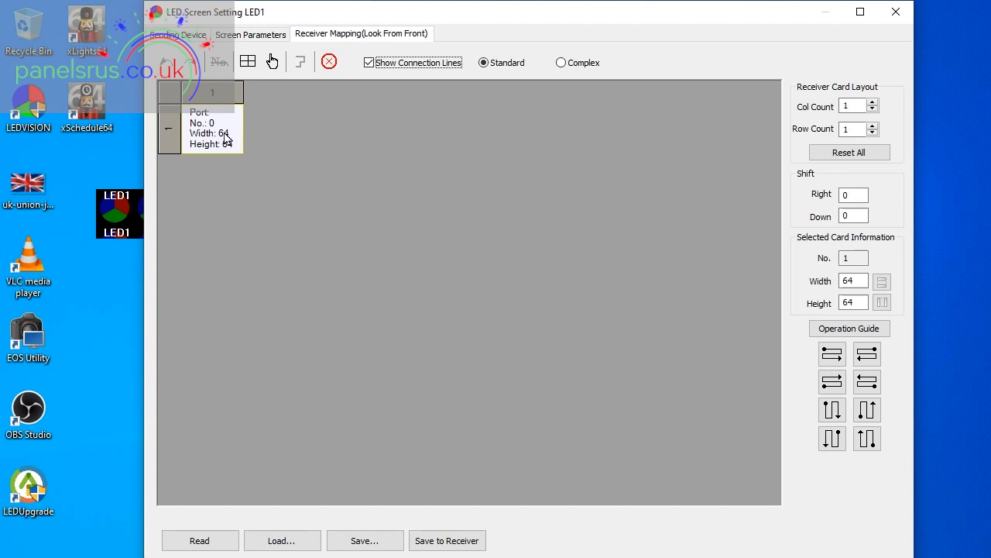
pyautogui.click(213, 128)
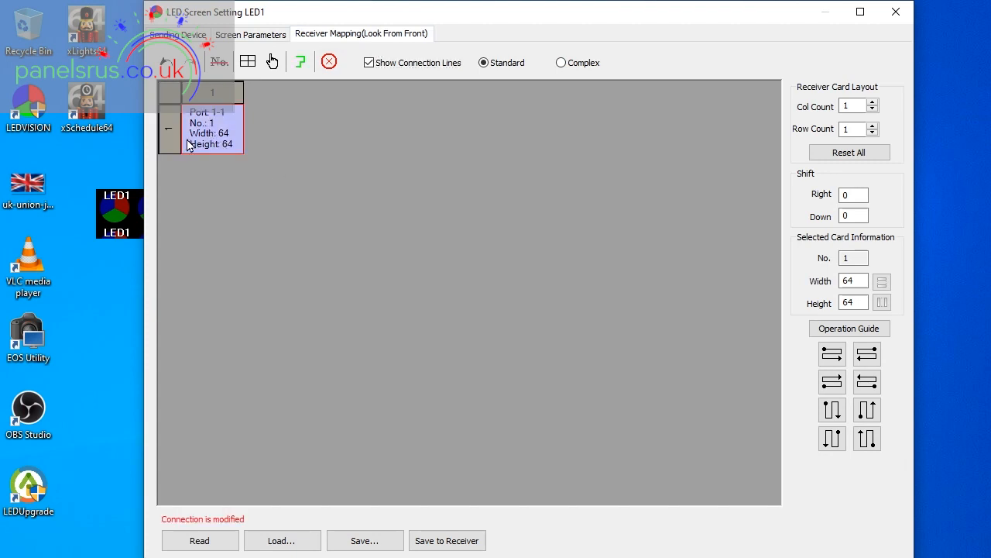
pyautogui.moveTo(198, 149)
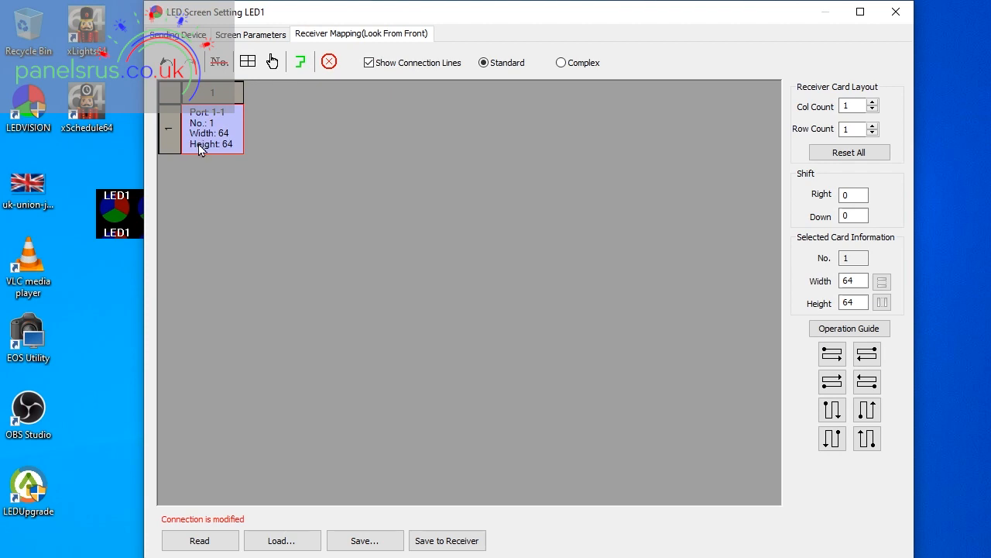
pyautogui.moveTo(564, 107)
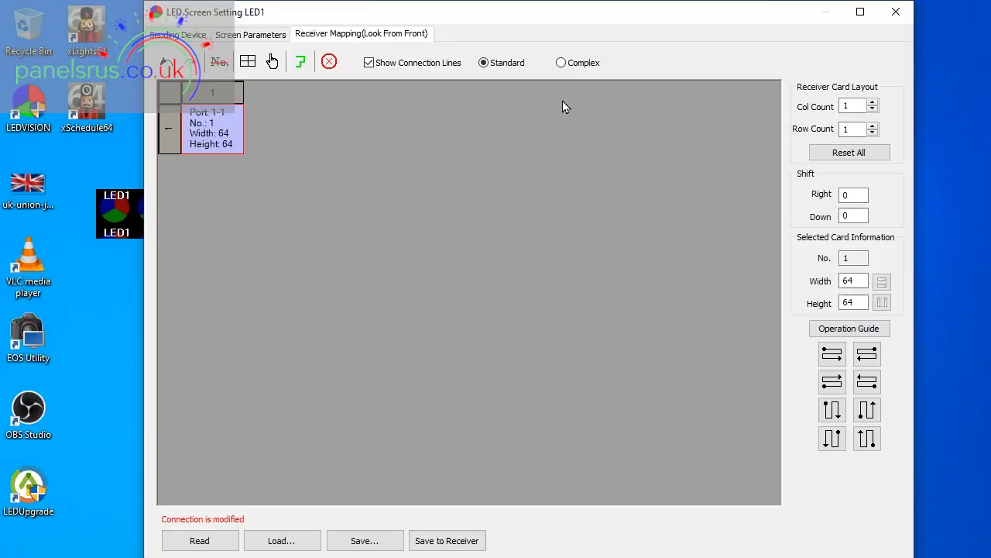
pyautogui.moveTo(684, 105)
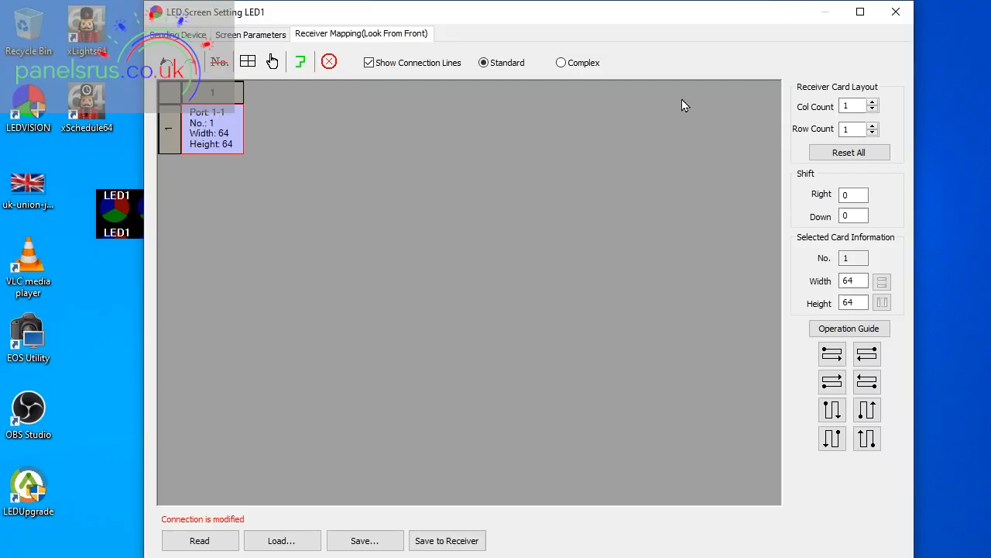
pyautogui.moveTo(820, 138)
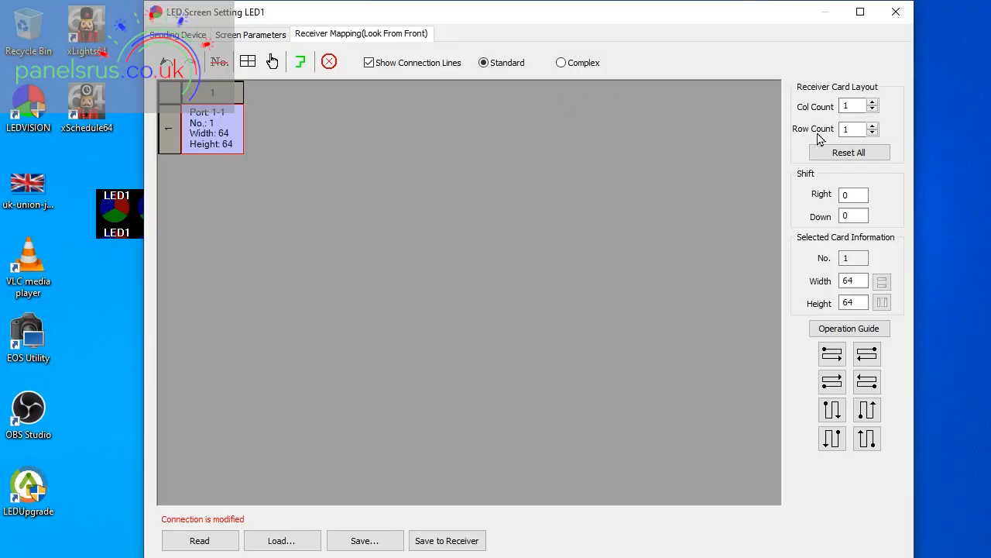
pyautogui.moveTo(825, 121)
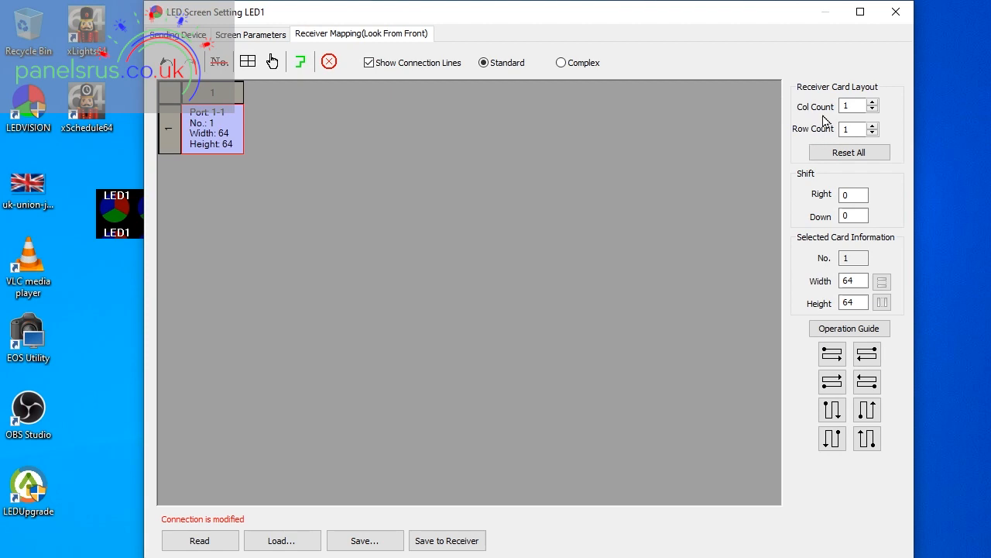
# Raise the receiver mapping Col Count to 3 columns.
pyautogui.click(872, 102)
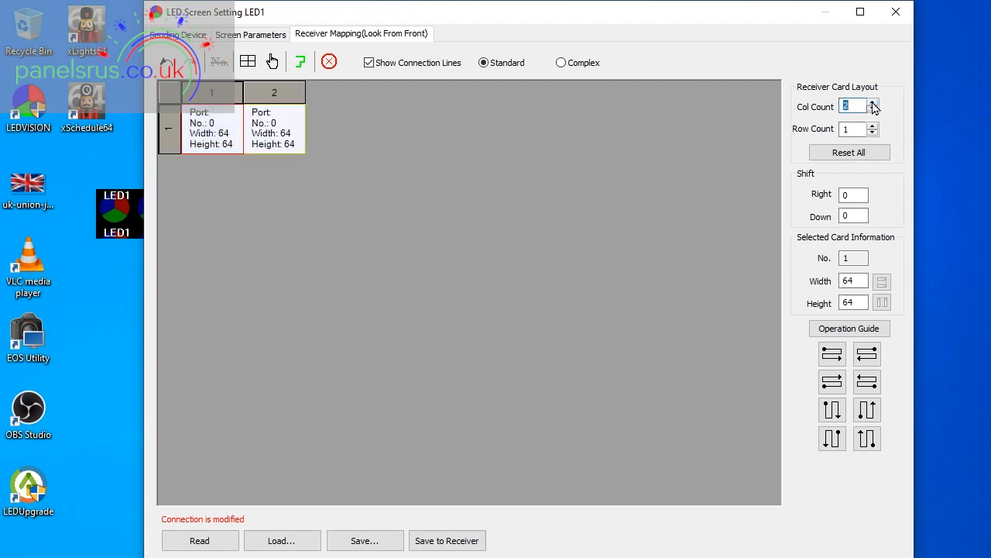
pyautogui.click(874, 102)
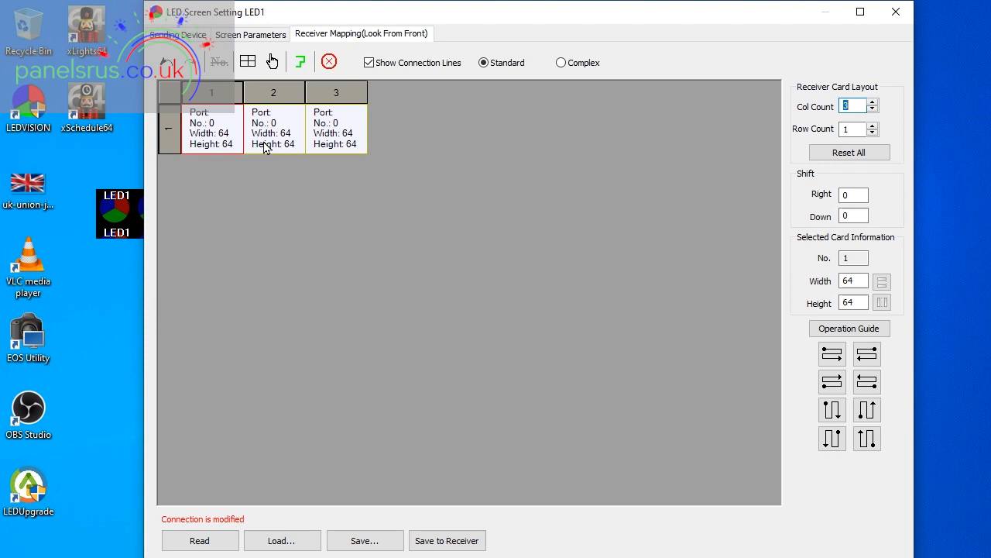
pyautogui.moveTo(348, 158)
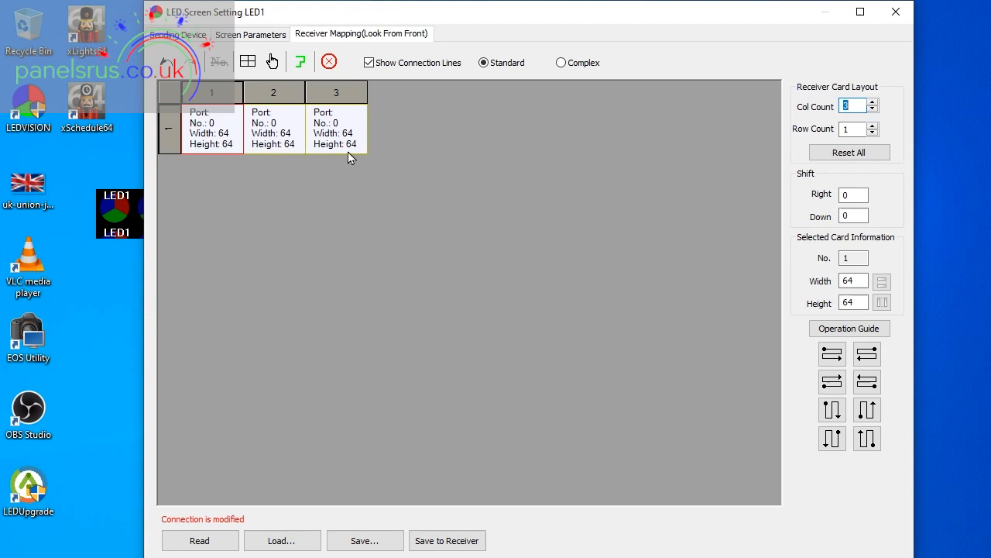
pyautogui.moveTo(365, 157)
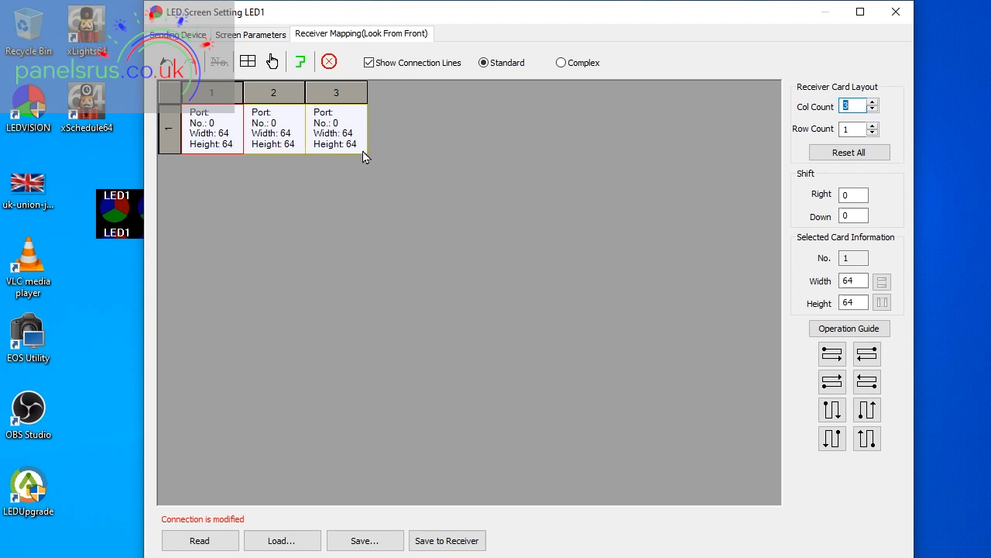
pyautogui.moveTo(366, 202)
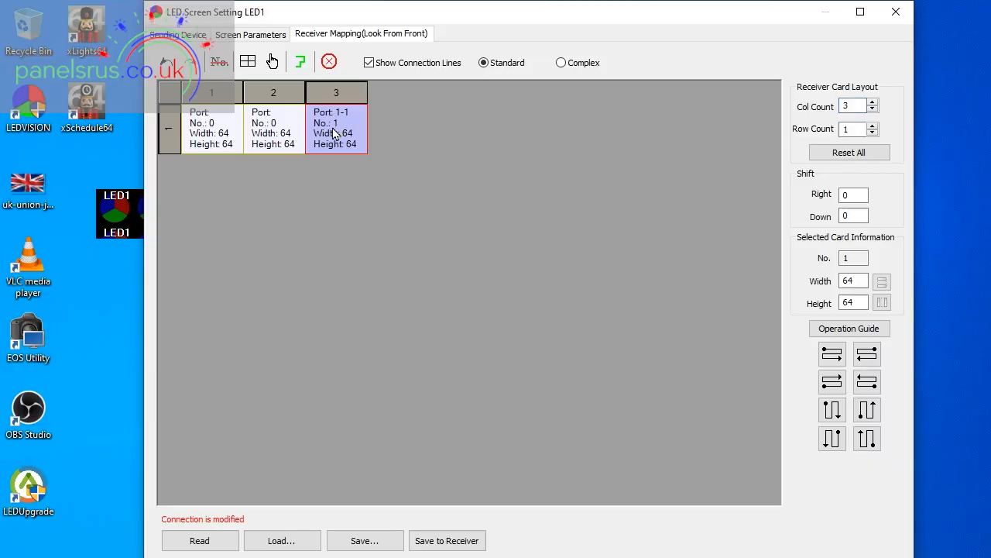
pyautogui.moveTo(370, 144)
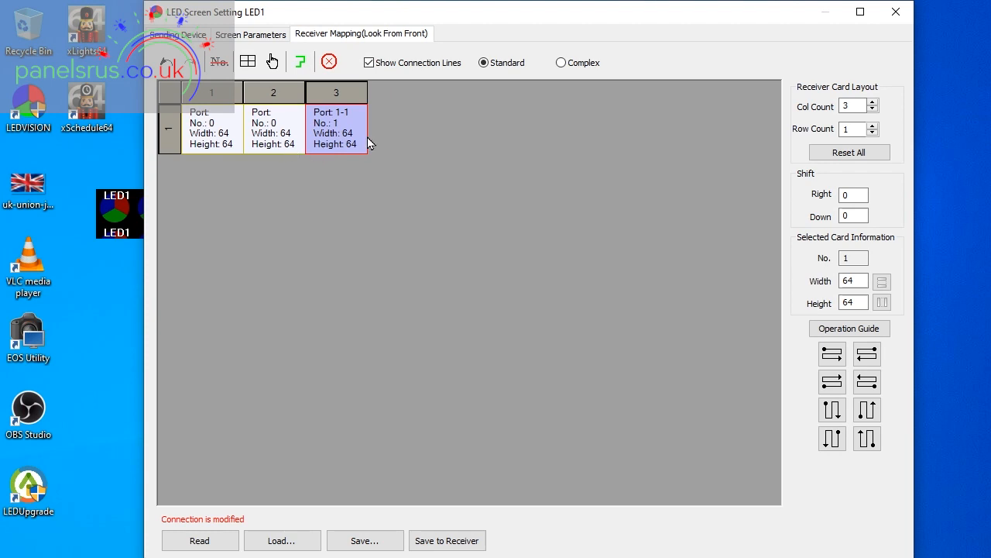
pyautogui.moveTo(453, 184)
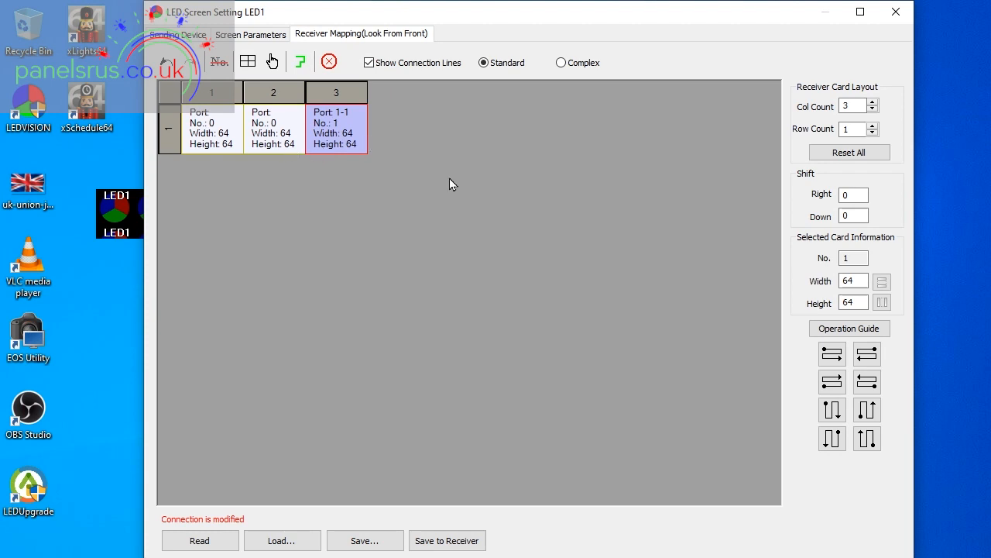
pyautogui.moveTo(332, 127)
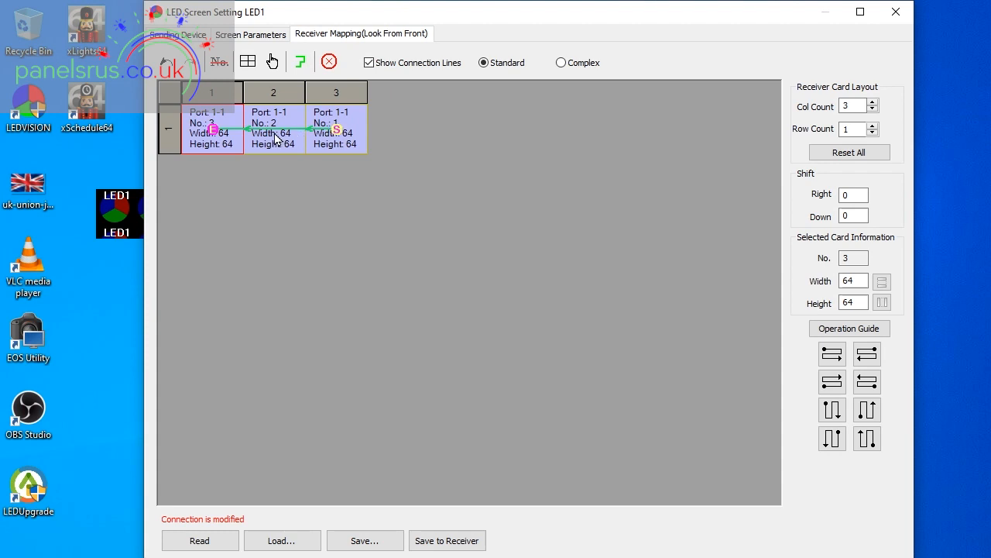
pyautogui.moveTo(215, 131)
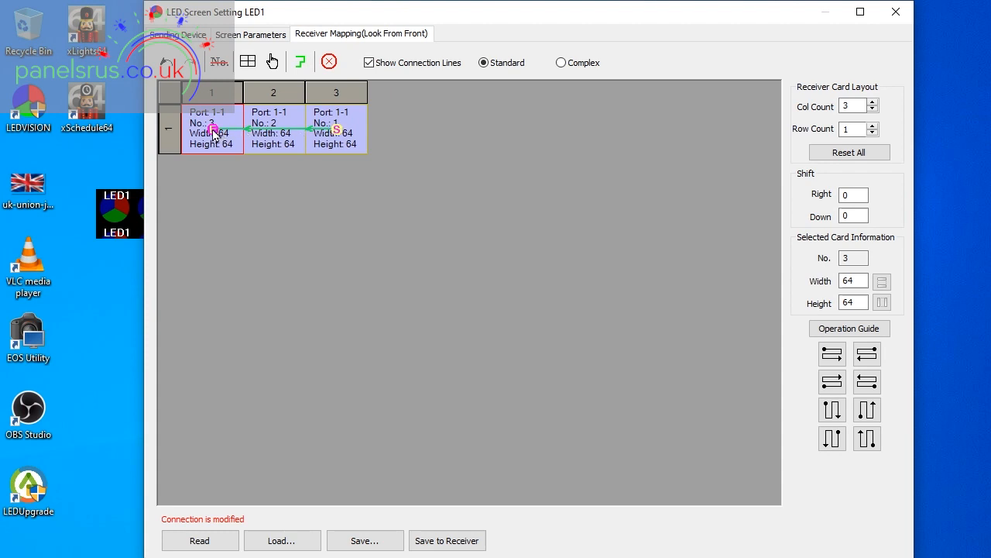
pyautogui.moveTo(301, 248)
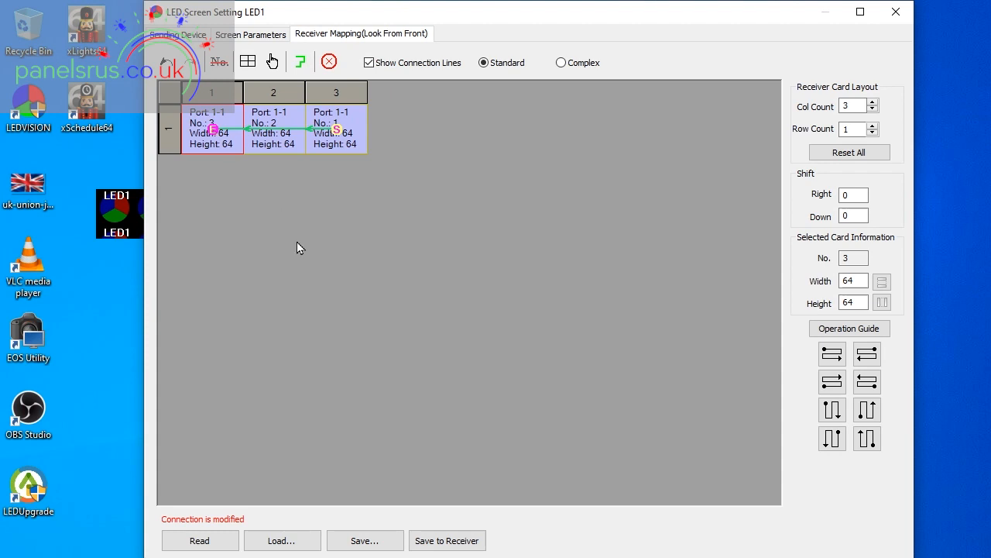
pyautogui.moveTo(416, 368)
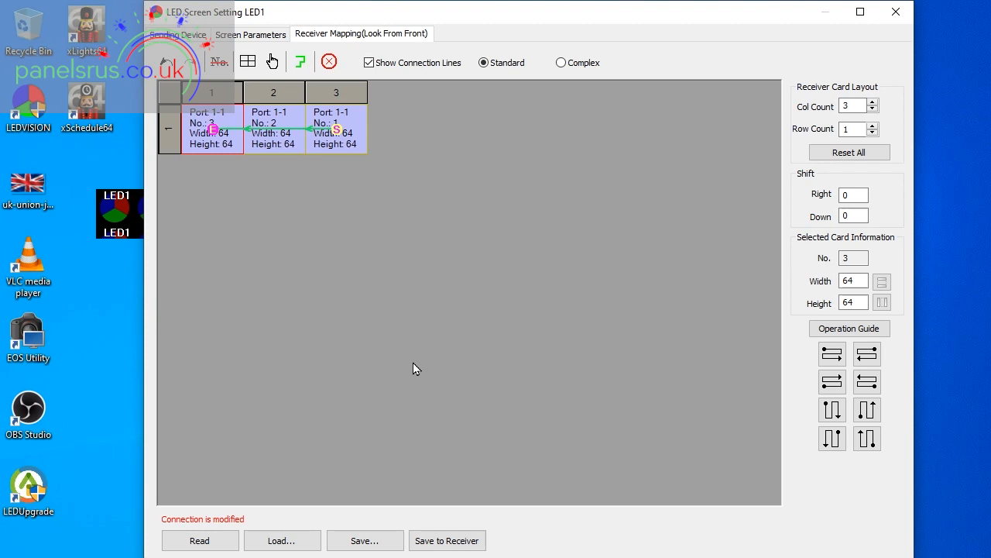
pyautogui.moveTo(445, 478)
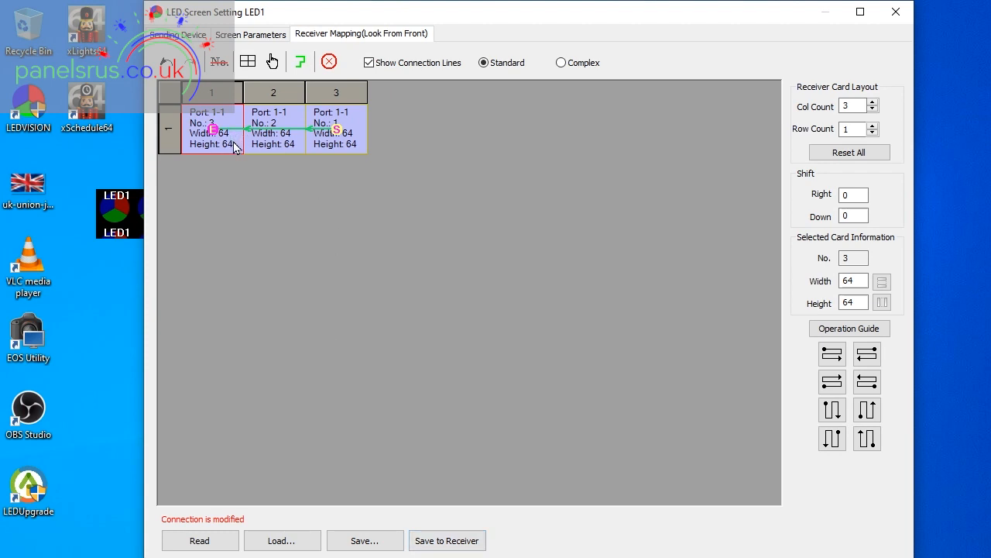
pyautogui.moveTo(228, 149)
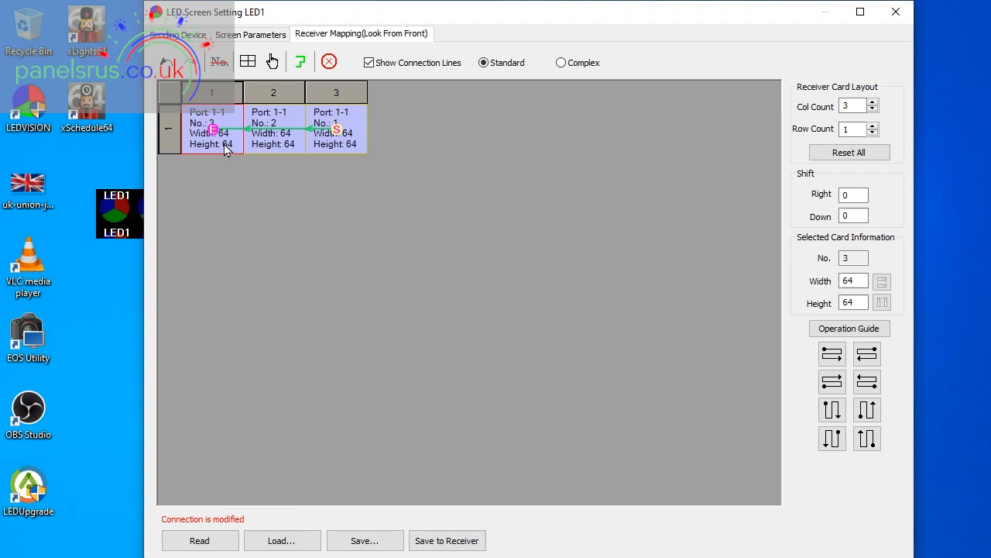
pyautogui.moveTo(223, 138)
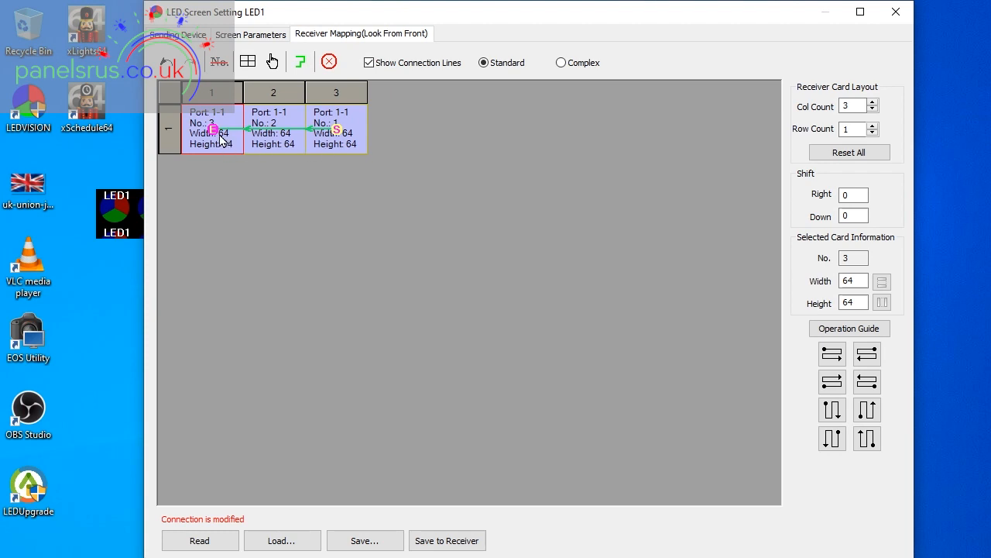
pyautogui.moveTo(627, 306)
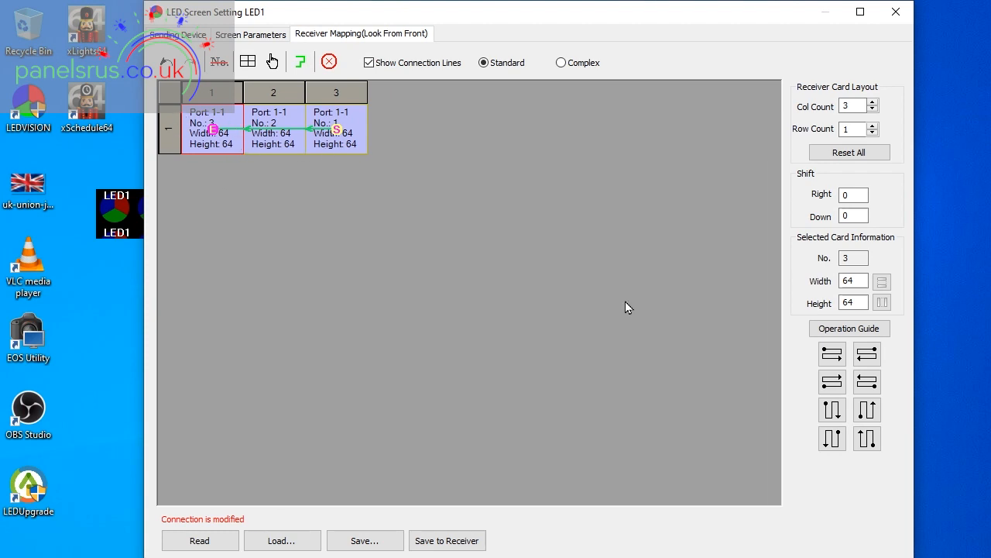
pyautogui.moveTo(862, 308)
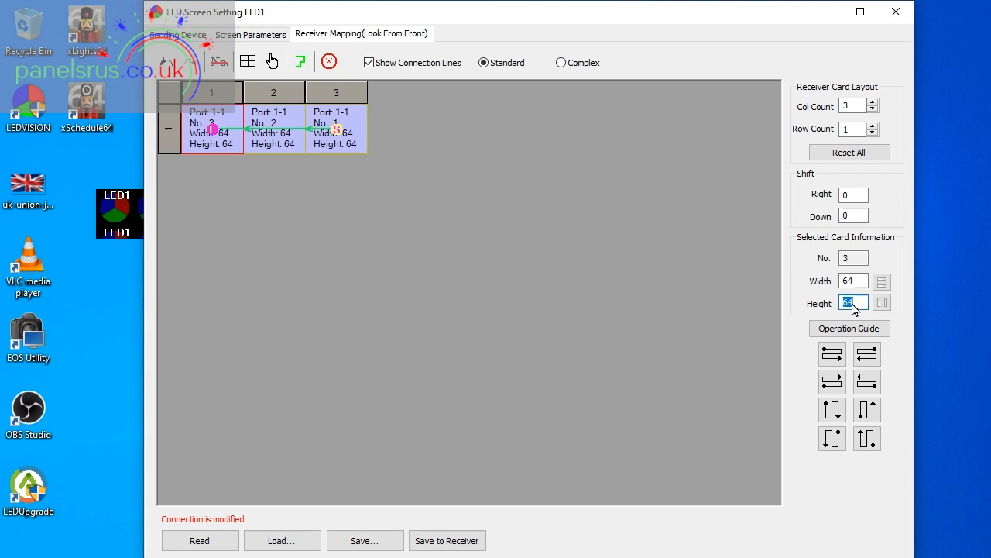
# Enter 128 and 64 into card 3's position and height fields.
pyautogui.write('128')
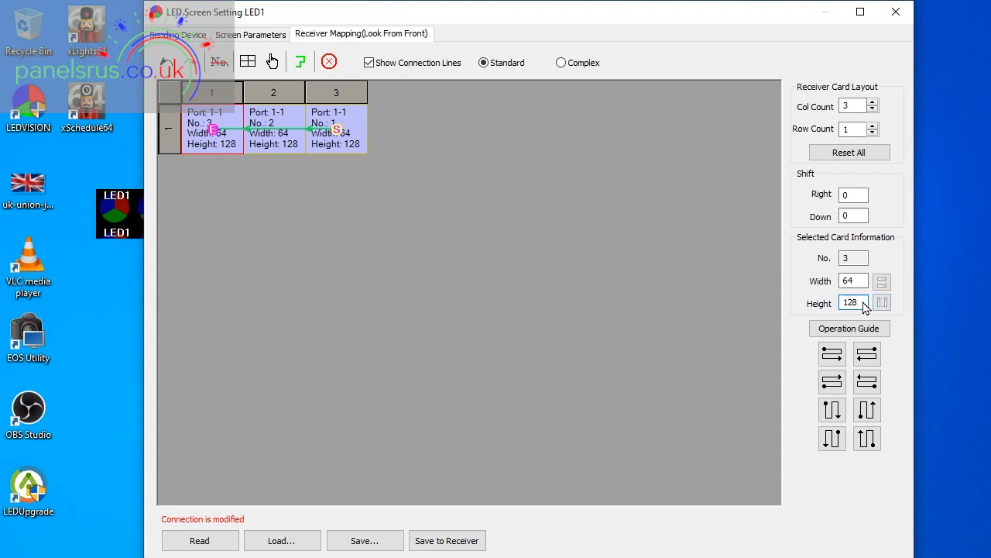
pyautogui.write('64')
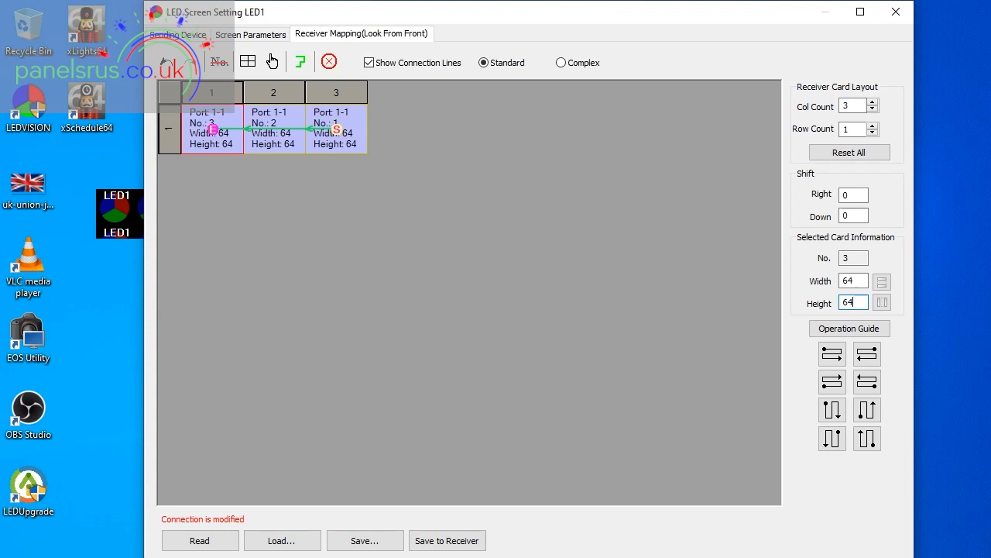
pyautogui.moveTo(389, 185)
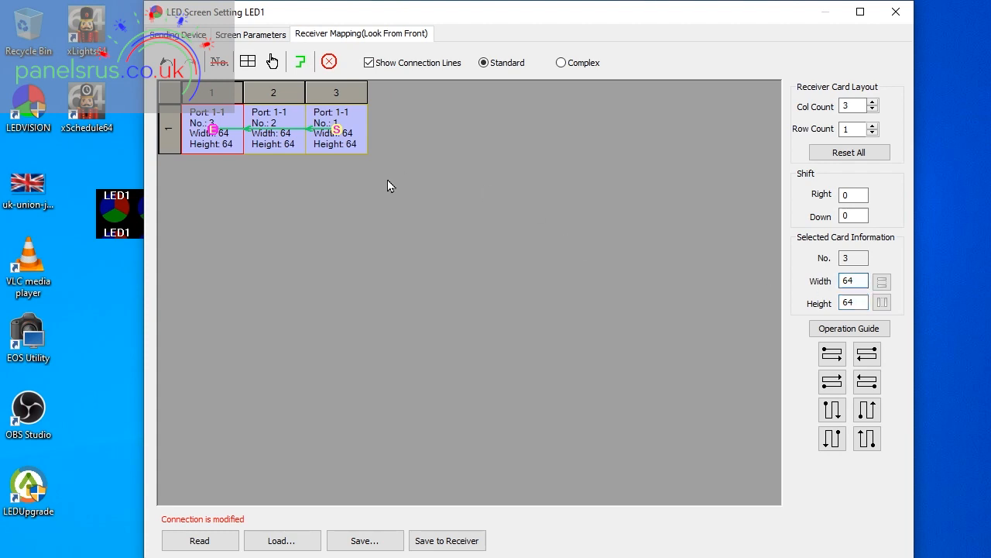
pyautogui.moveTo(346, 172)
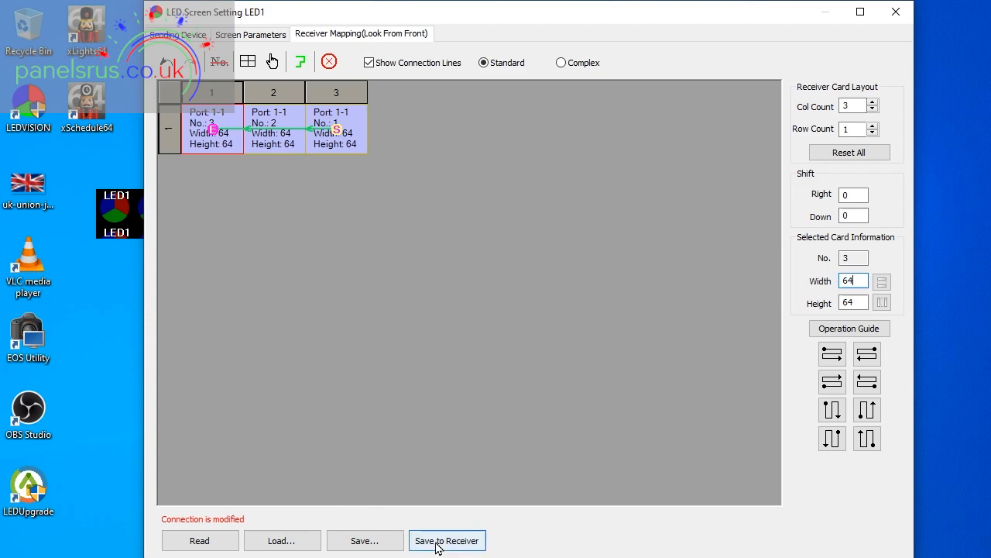
# Save the three-card mapping to the receiver cards and view the 192x64 screen parameters.
pyautogui.click(447, 540)
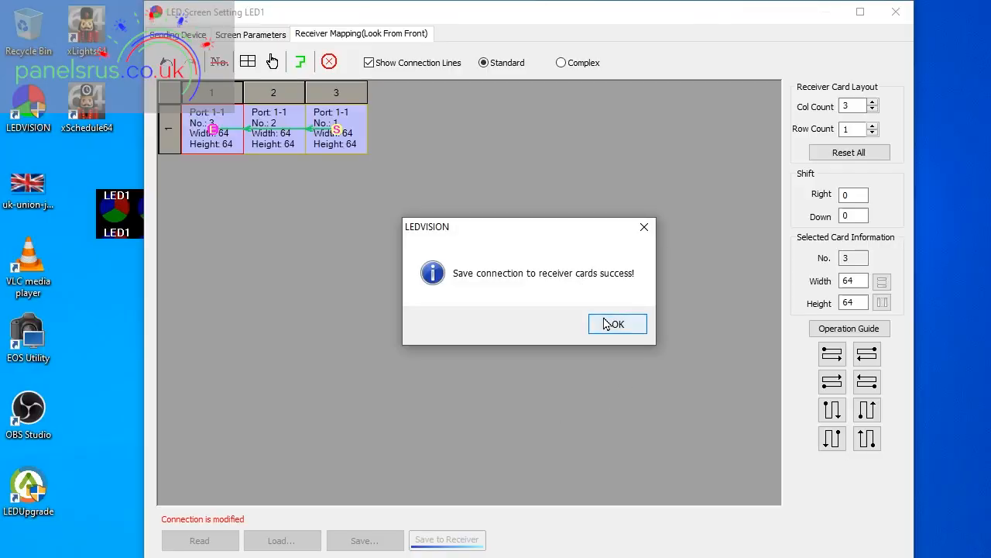
pyautogui.click(617, 324)
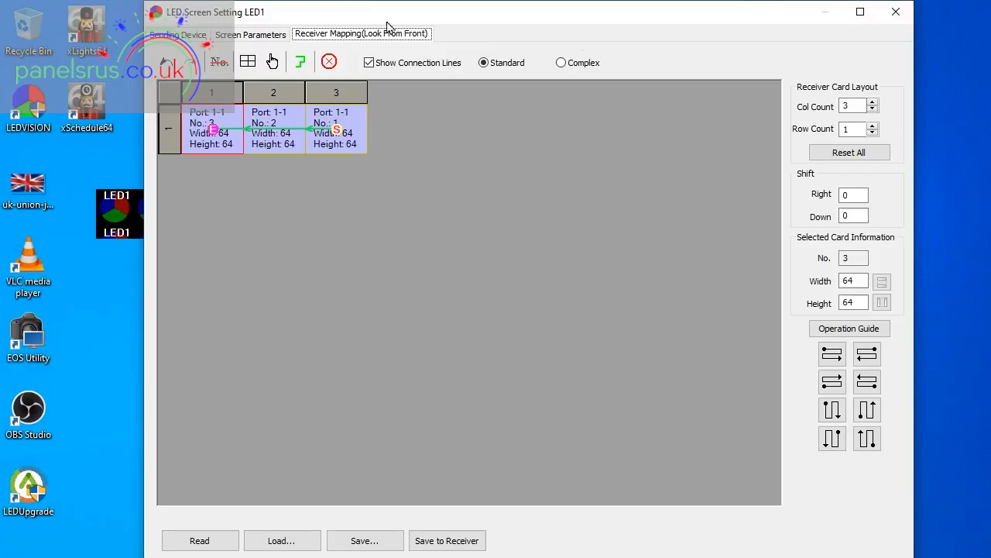
pyautogui.click(250, 33)
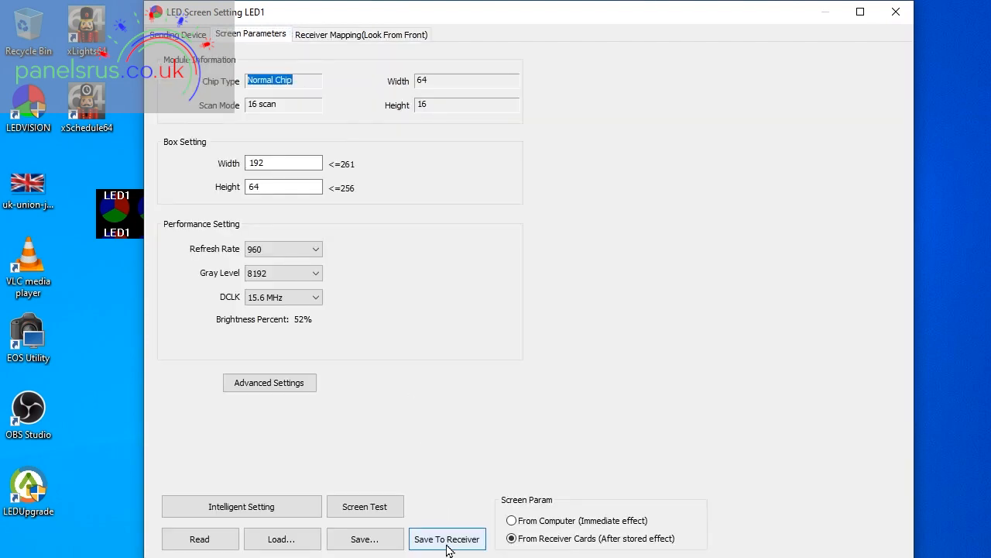
# Return to the Receiver Mapping (Look From Front) view of the saved chain.
pyautogui.click(361, 34)
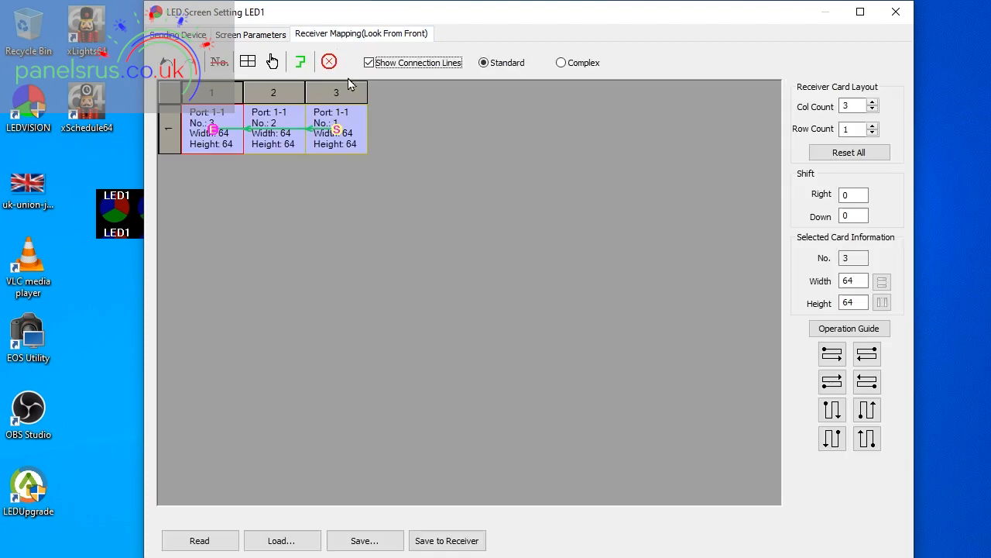
pyautogui.moveTo(590, 252)
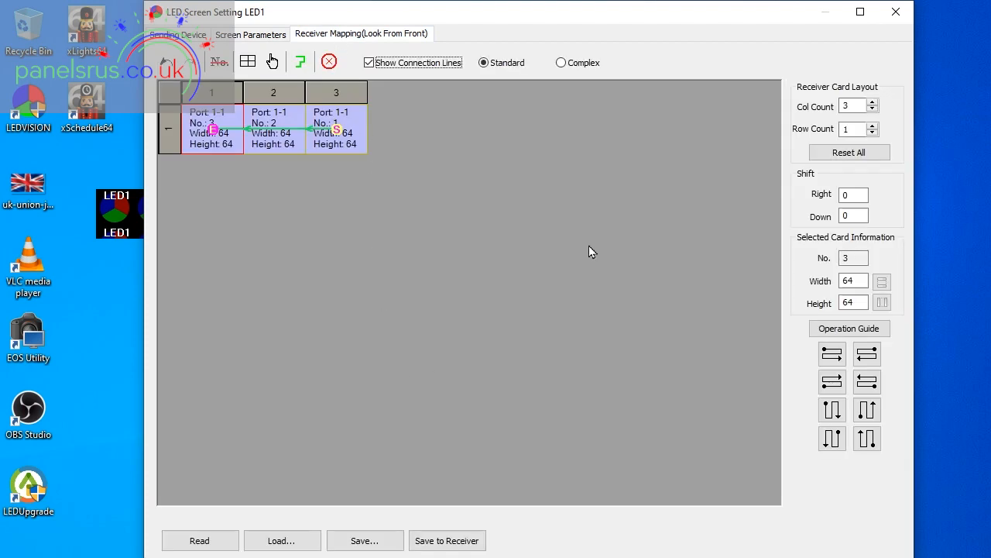
pyautogui.moveTo(650, 280)
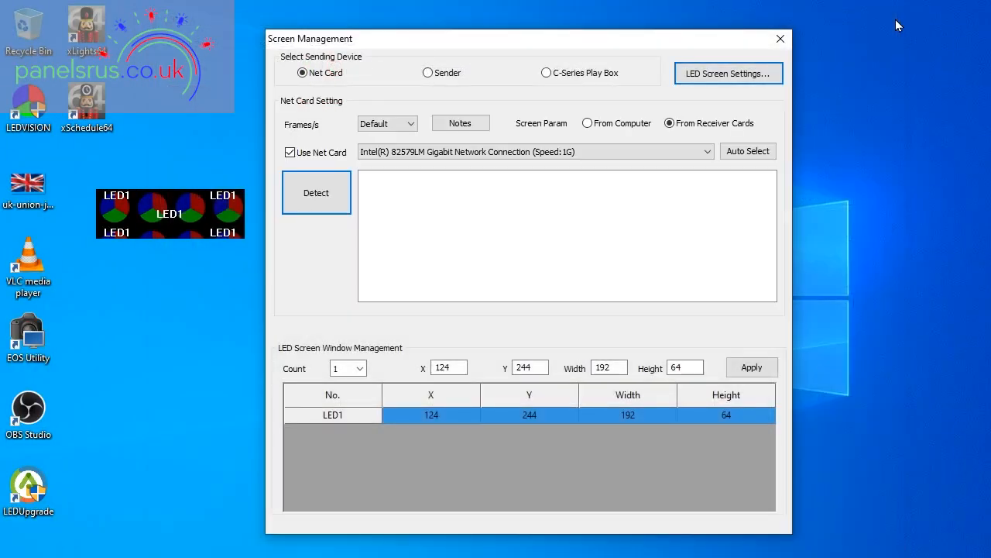
pyautogui.moveTo(396, 221)
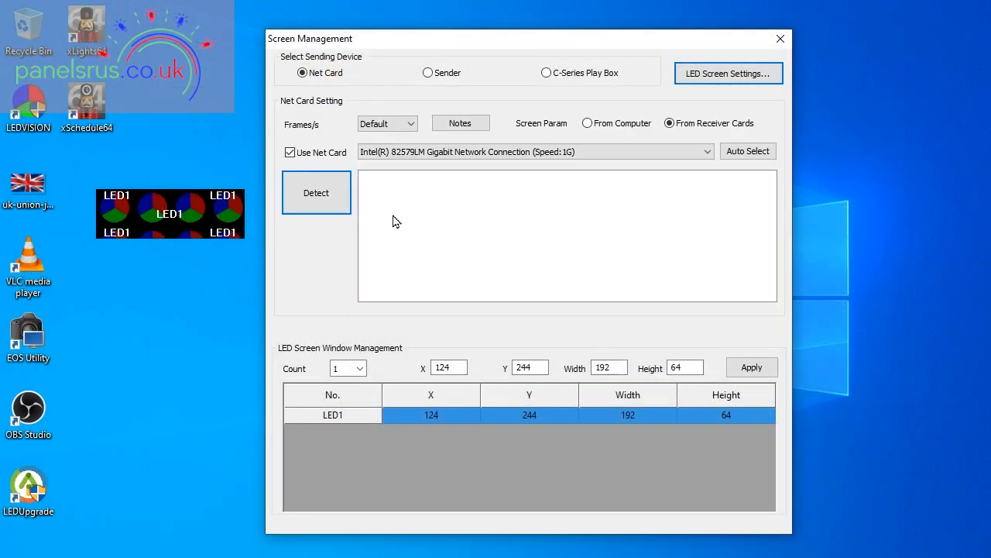
pyautogui.moveTo(255, 224)
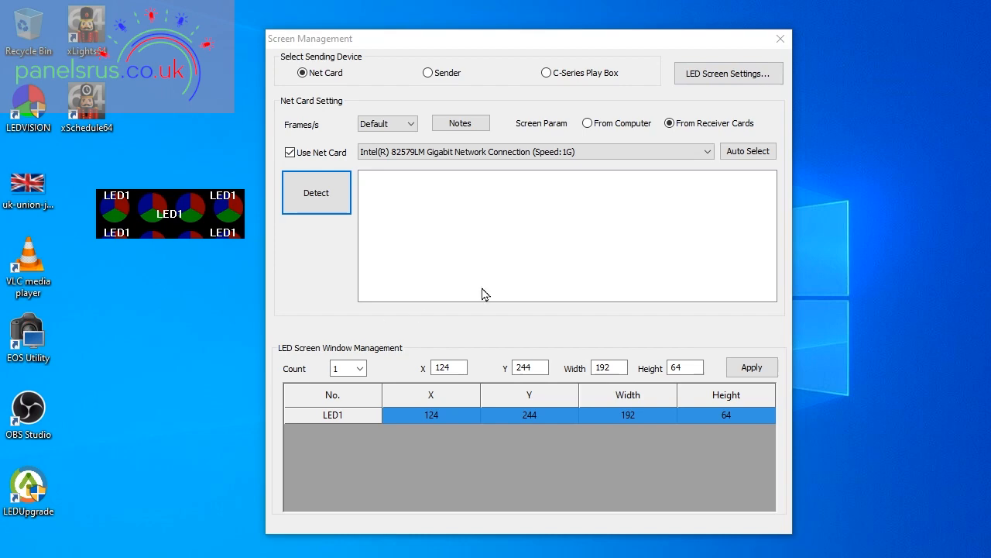
# Close the Screen Management window.
pyautogui.click(727, 73)
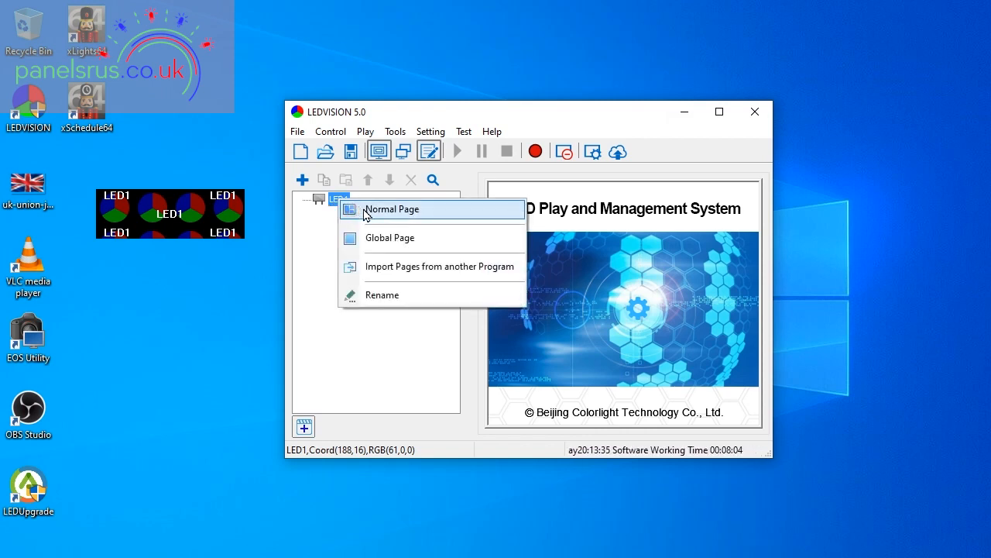
# Add Normal Page 1 with File Window 1 under LED1 and choose Add Video.
pyautogui.click(391, 209)
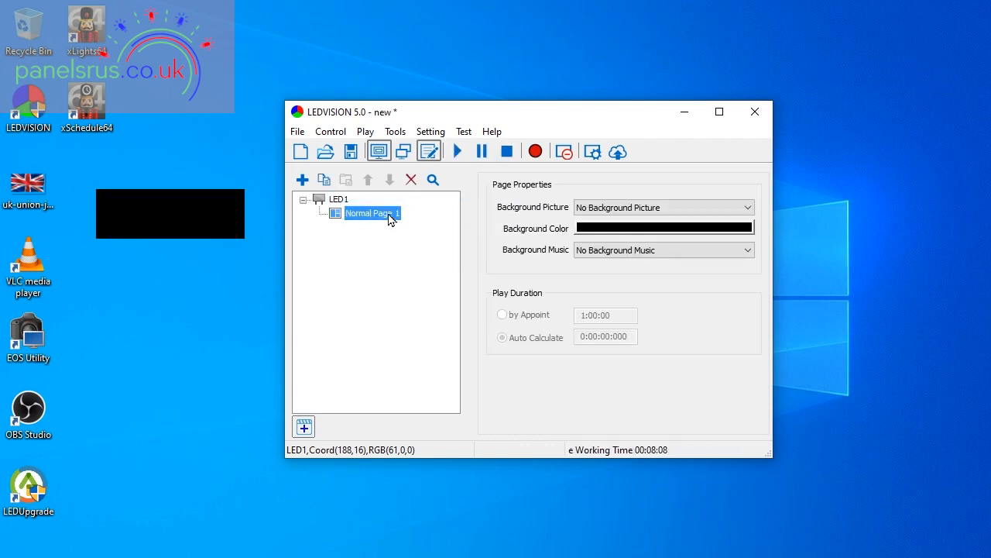
pyautogui.rightClick(368, 212)
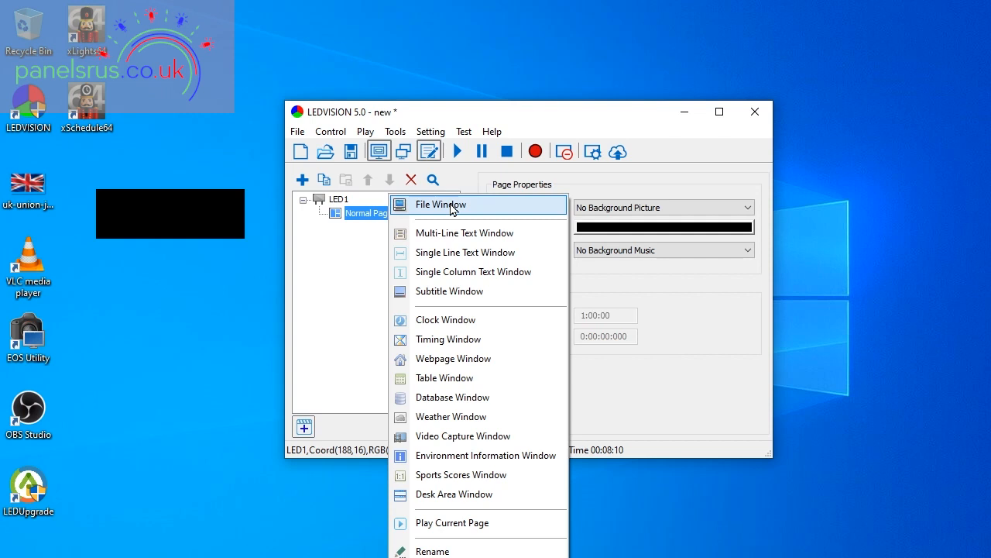
pyautogui.click(440, 204)
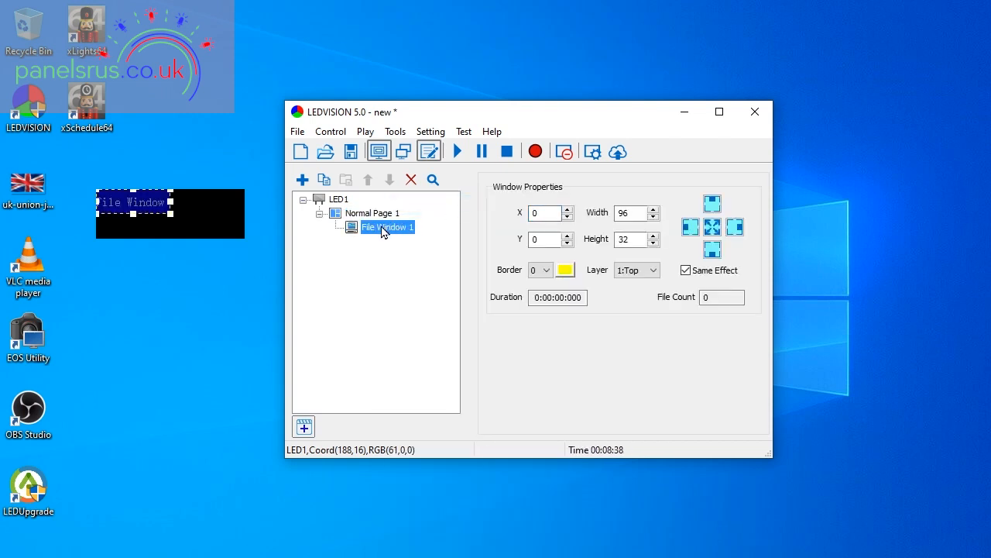
pyautogui.rightClick(386, 227)
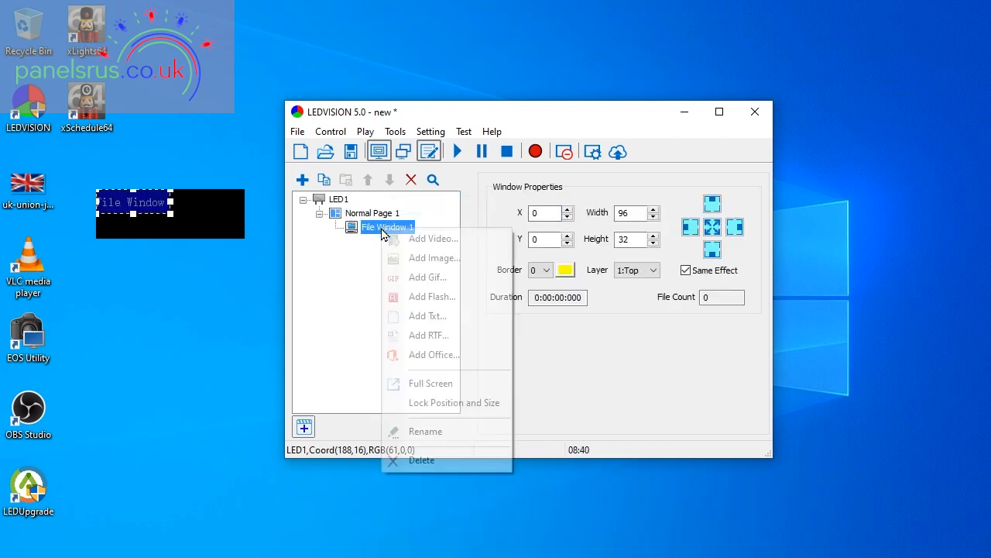
pyautogui.click(432, 238)
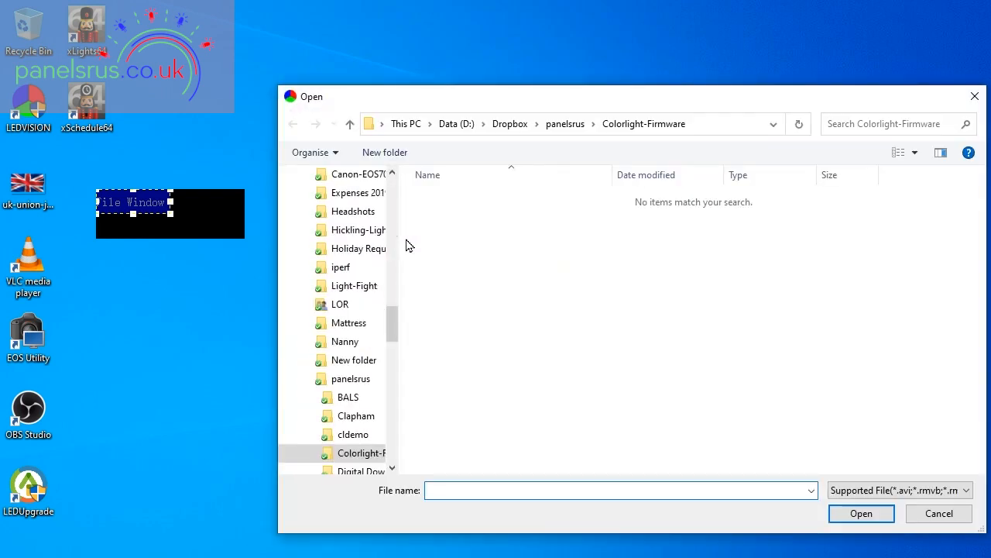
pyautogui.moveTo(402, 313)
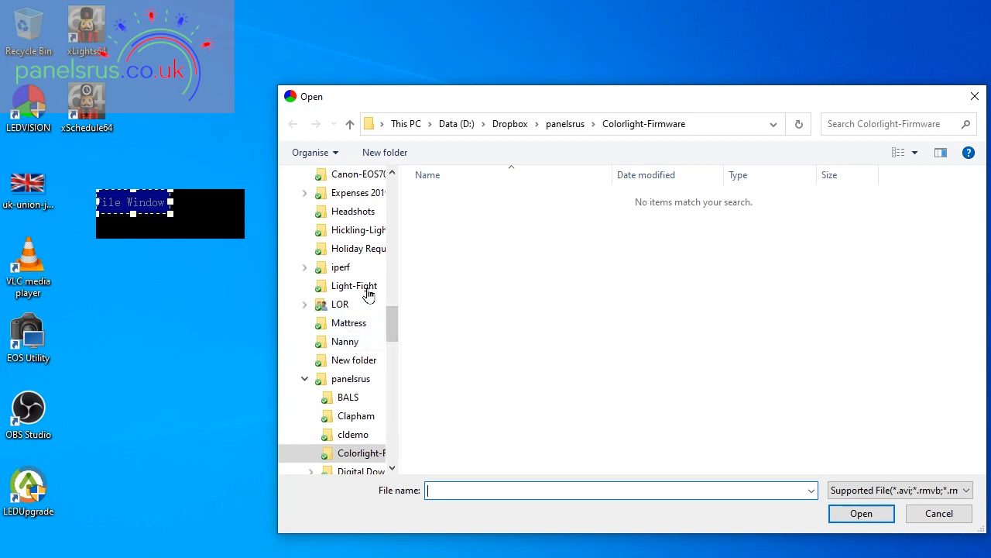
# Add GCLF_S07E02.mp4 from the Light-Fight folder to File Window 1.
pyautogui.click(355, 285)
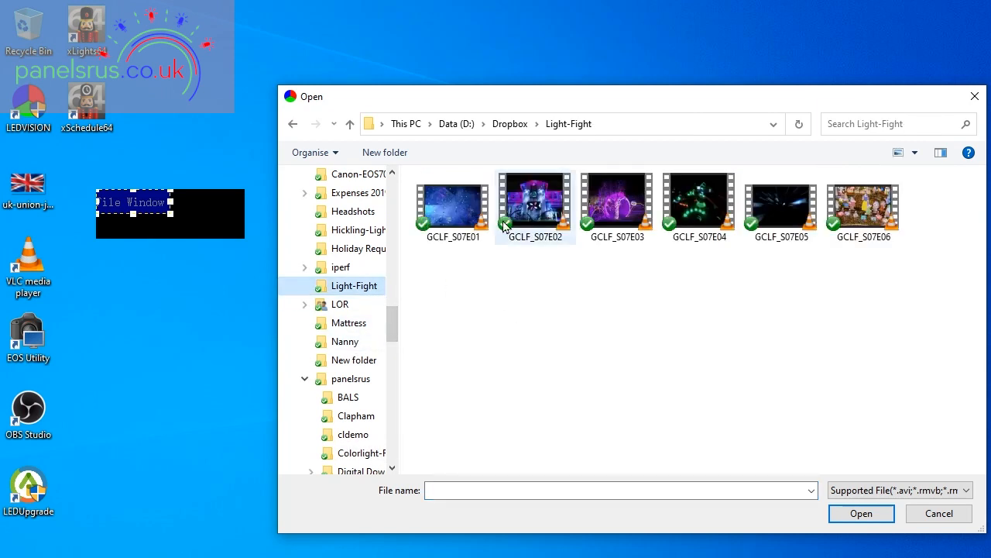
pyautogui.click(535, 202)
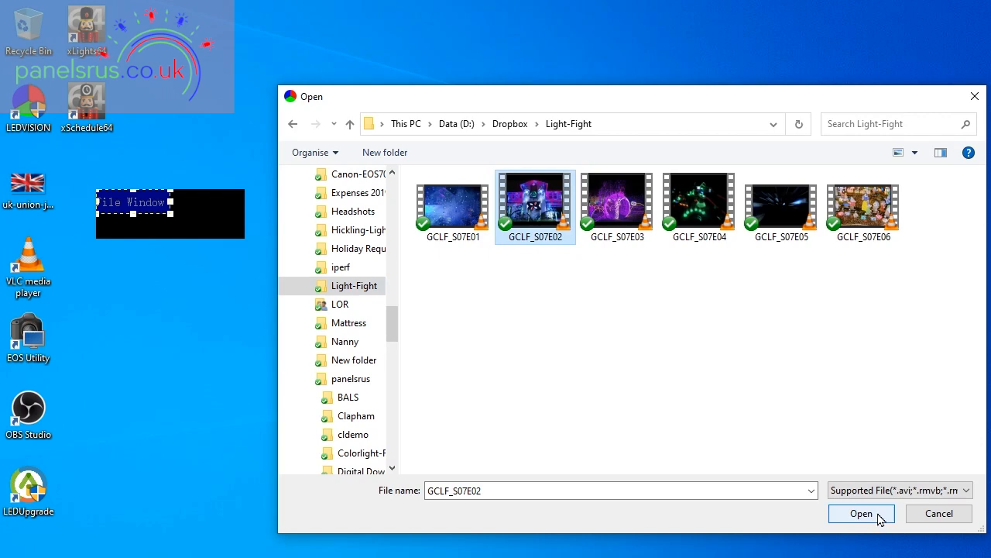
pyautogui.click(861, 513)
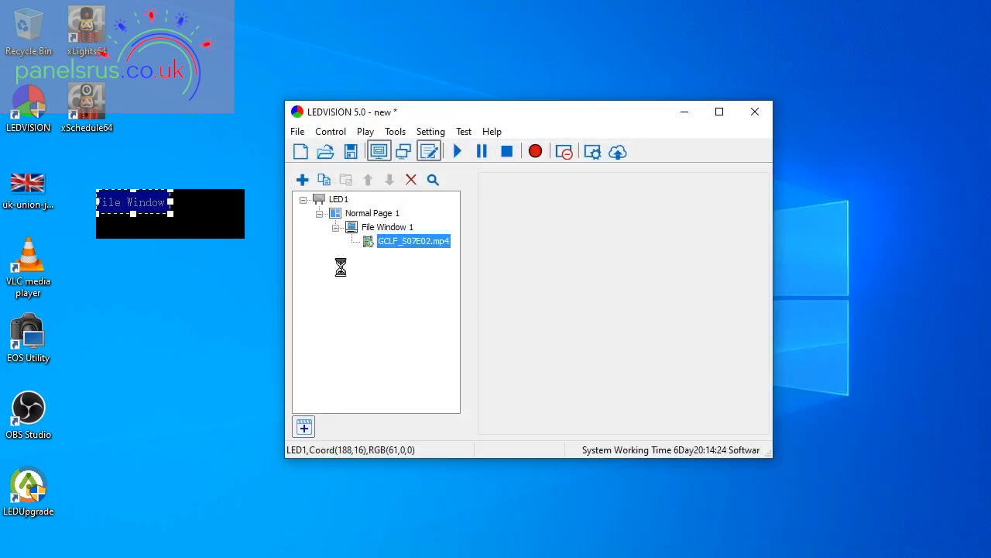
# Check the video's properties, select LED1, and start playback on the LED screen.
pyautogui.click(413, 241)
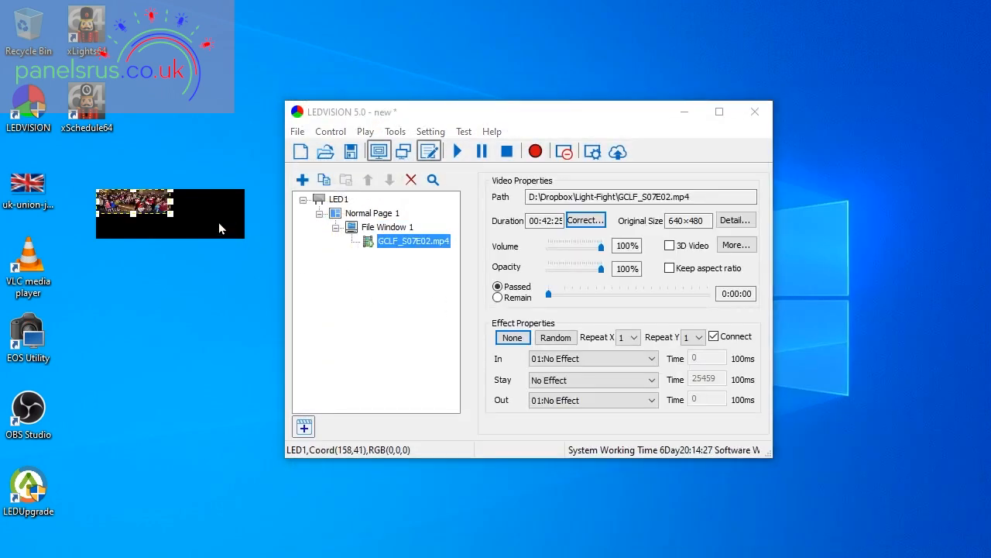
pyautogui.click(338, 199)
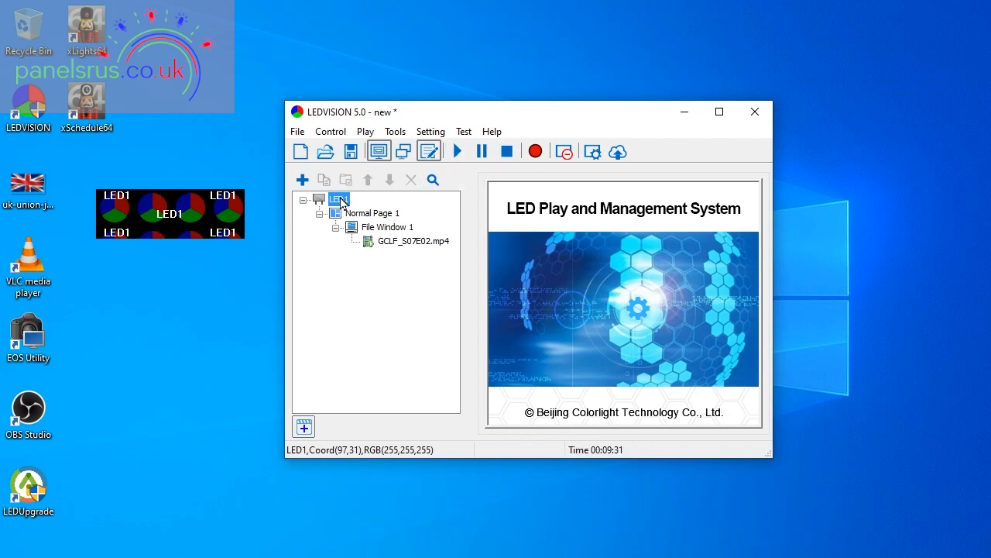
pyautogui.click(457, 151)
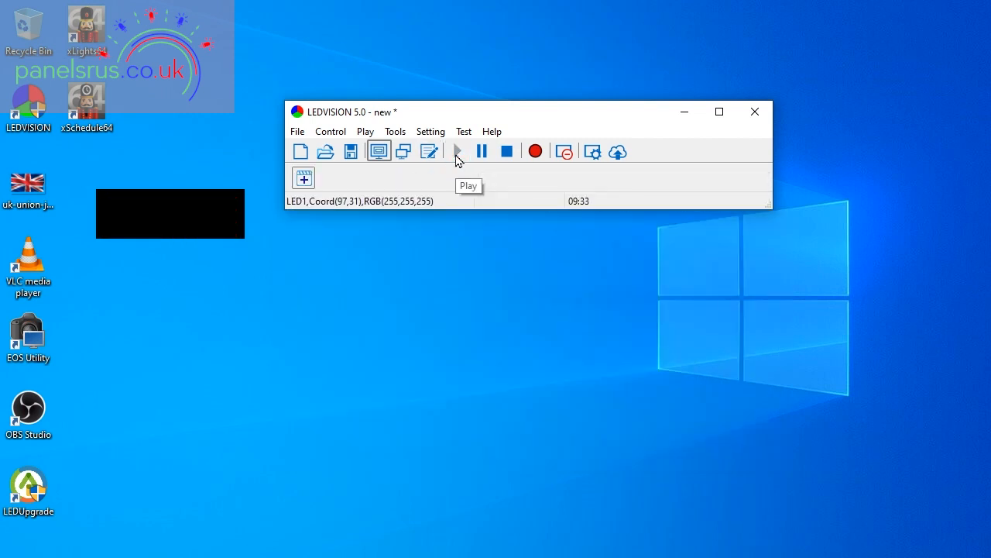